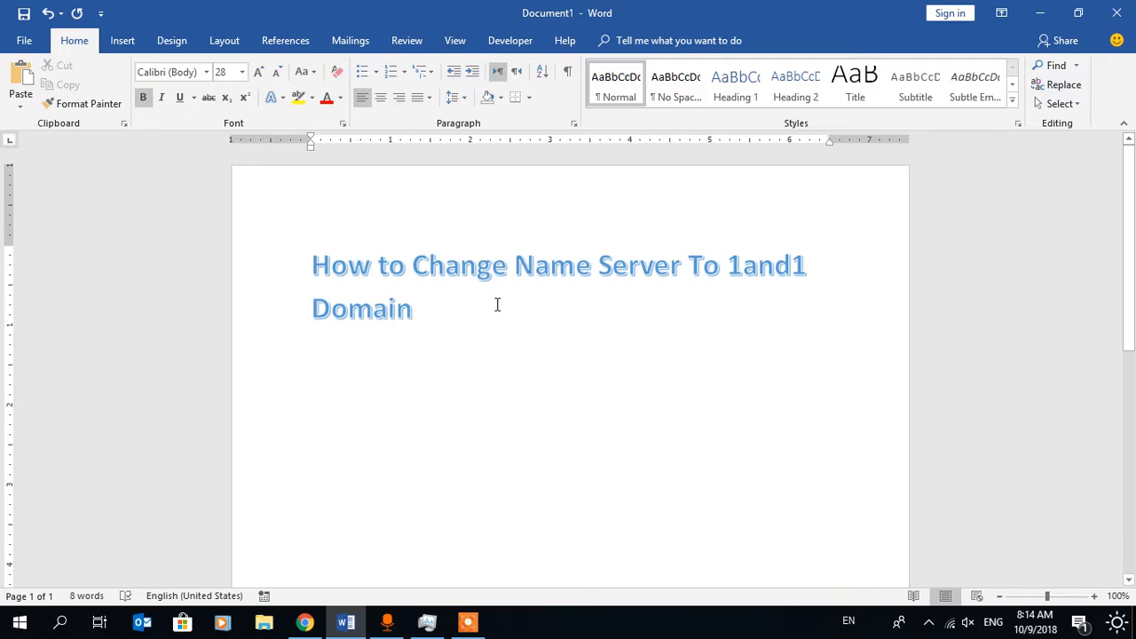
{"action": "mouse_move", "coordinate": [455, 301]}
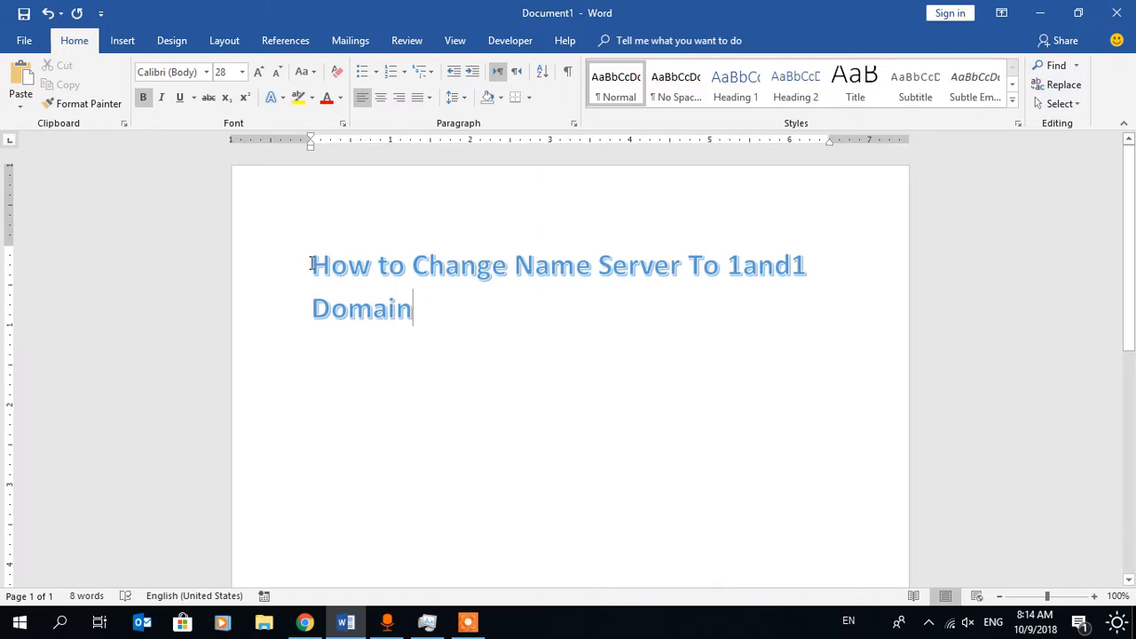
Step: Select and then deselect the page heading text
{"action": "left_click_drag", "start_coordinate": [311, 265], "coordinate": [411, 308]}
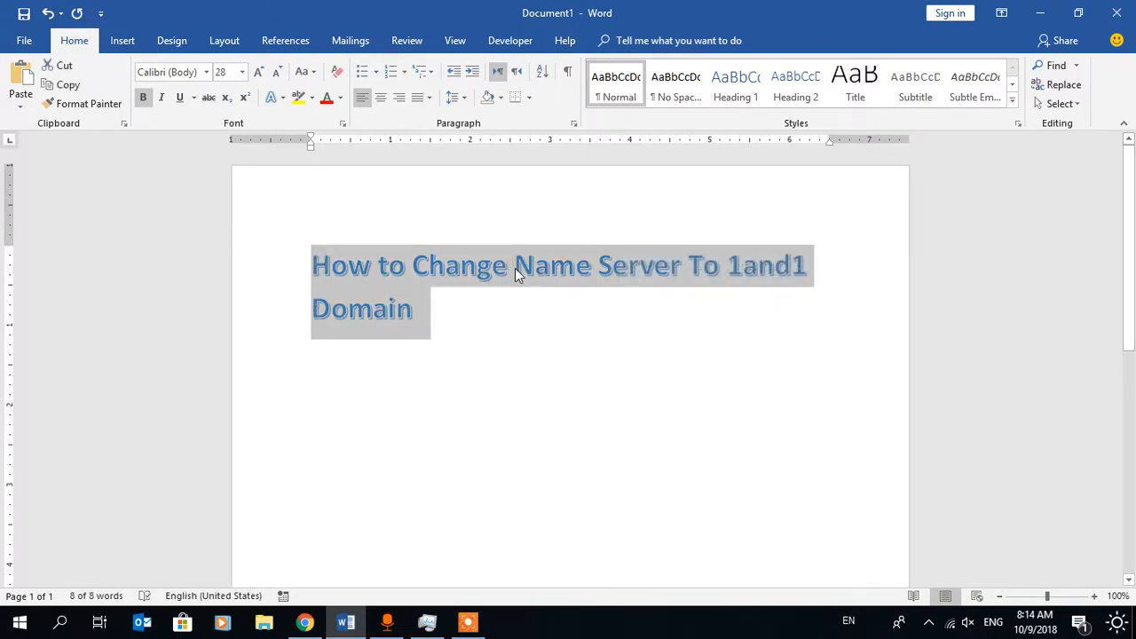
{"action": "left_click", "coordinate": [516, 265]}
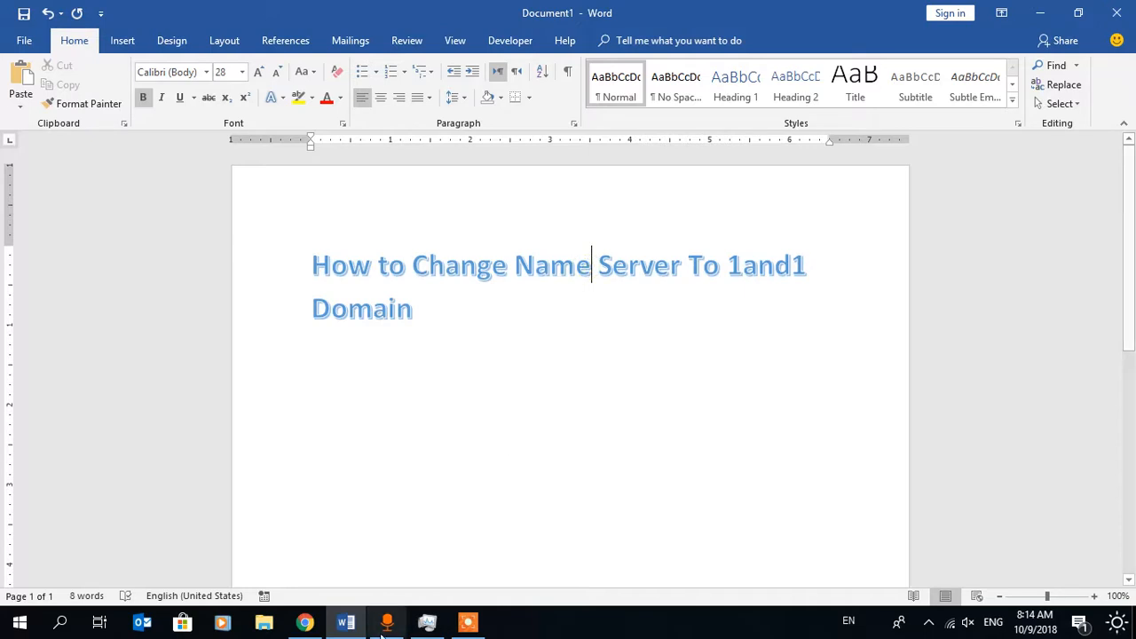
{"action": "mouse_move", "coordinate": [356, 615]}
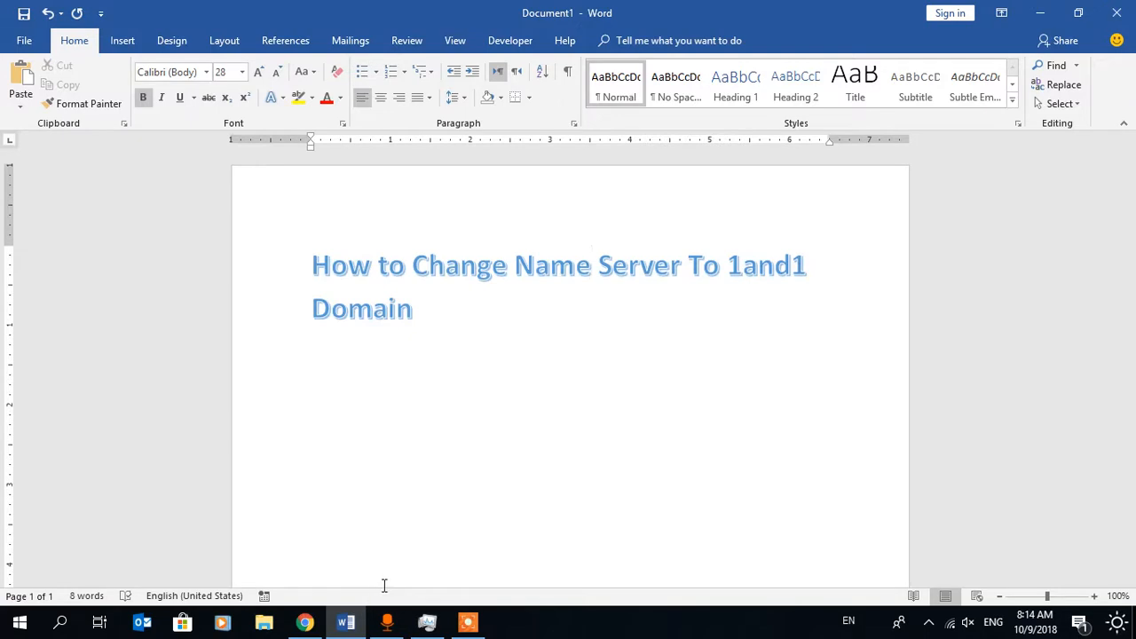
{"action": "left_click", "coordinate": [592, 266]}
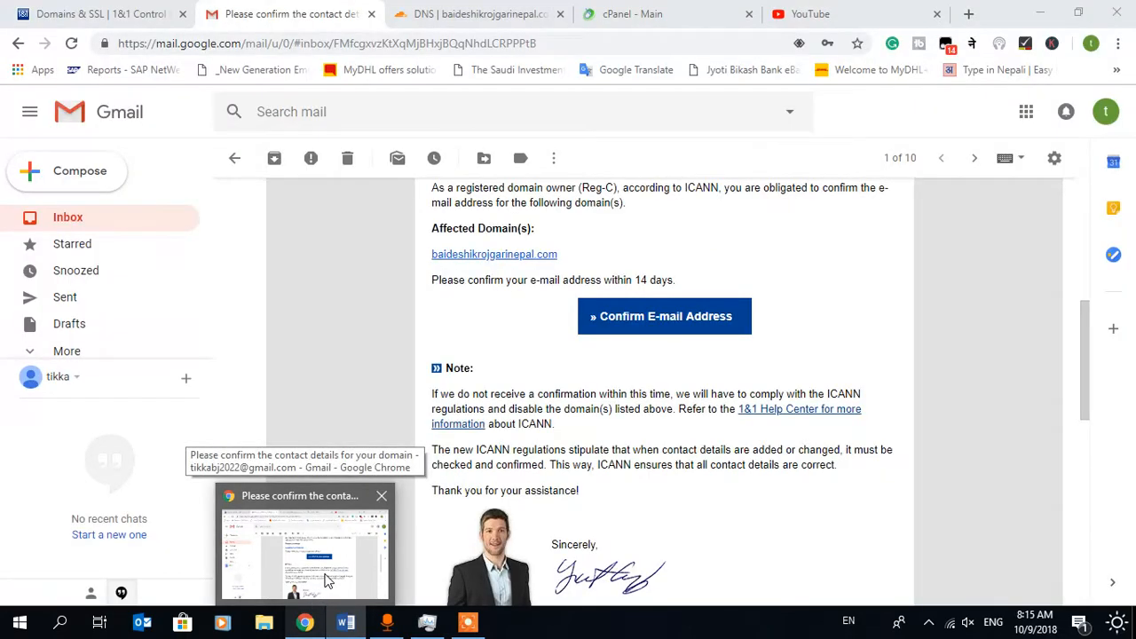
Step: Bring Chrome forward on Domains & SSL and expand the account overview menu
{"action": "left_click", "coordinate": [340, 621]}
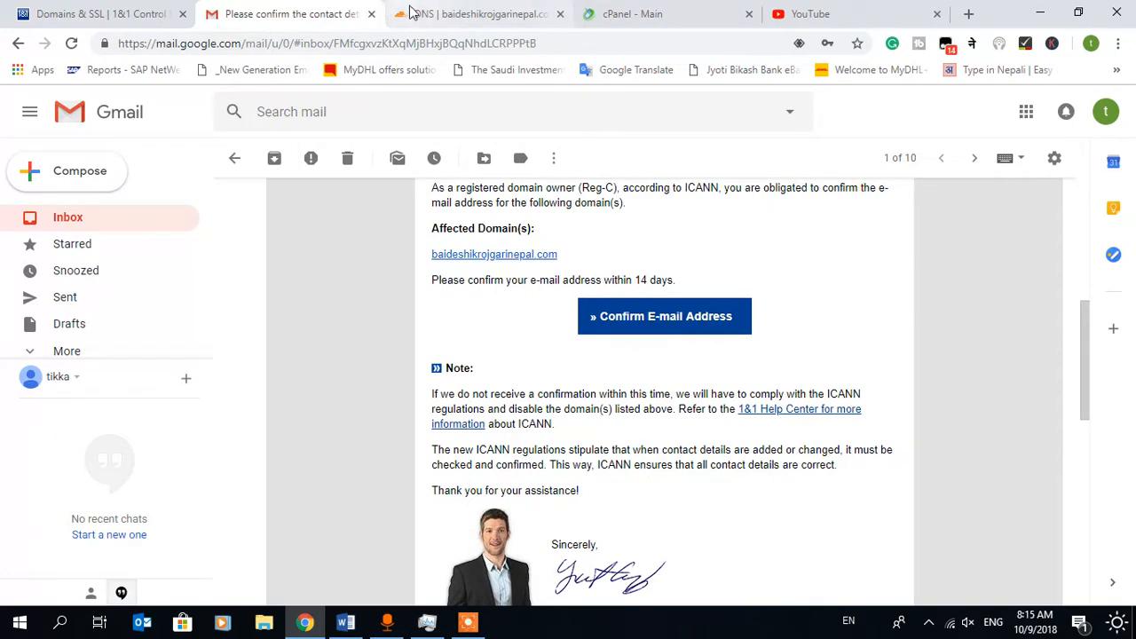
{"action": "left_click", "coordinate": [102, 14]}
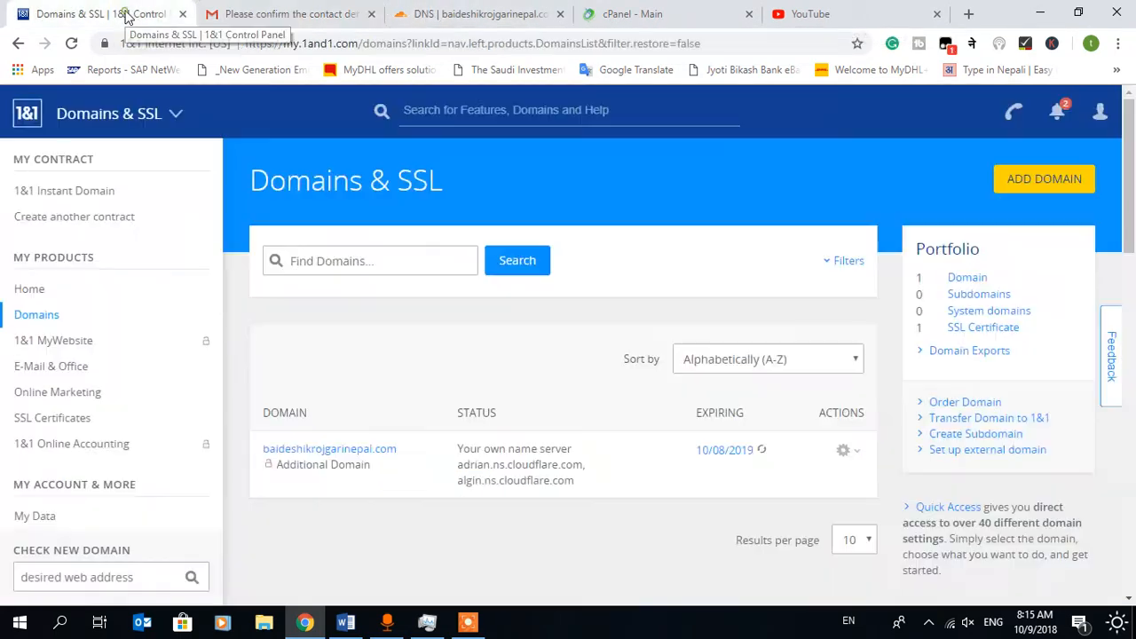
{"action": "mouse_move", "coordinate": [127, 29]}
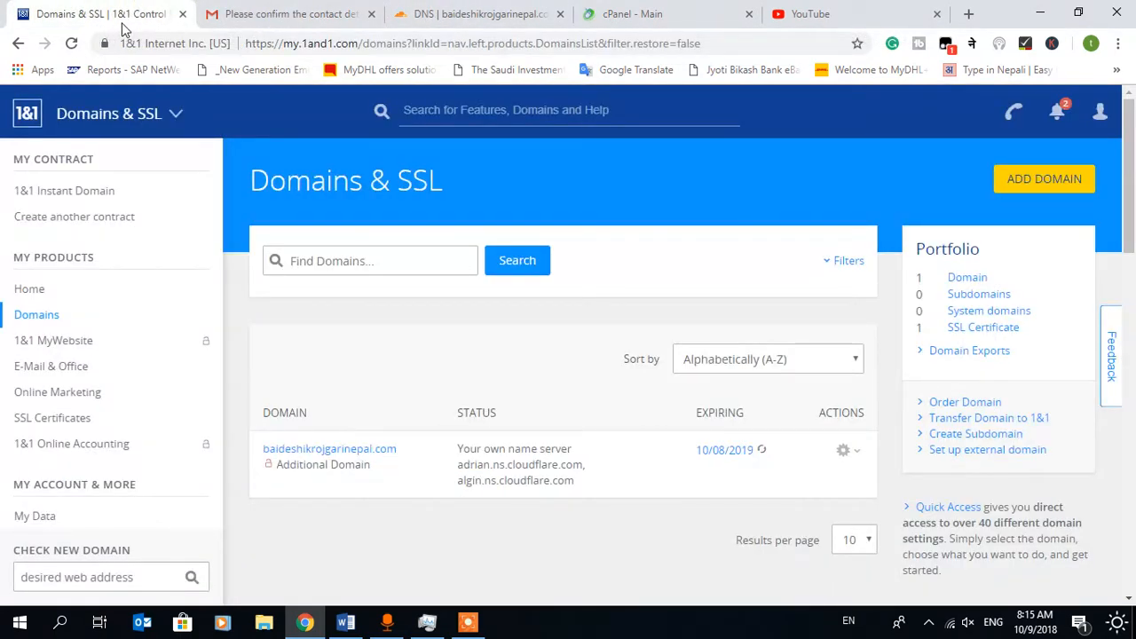
{"action": "mouse_move", "coordinate": [653, 209]}
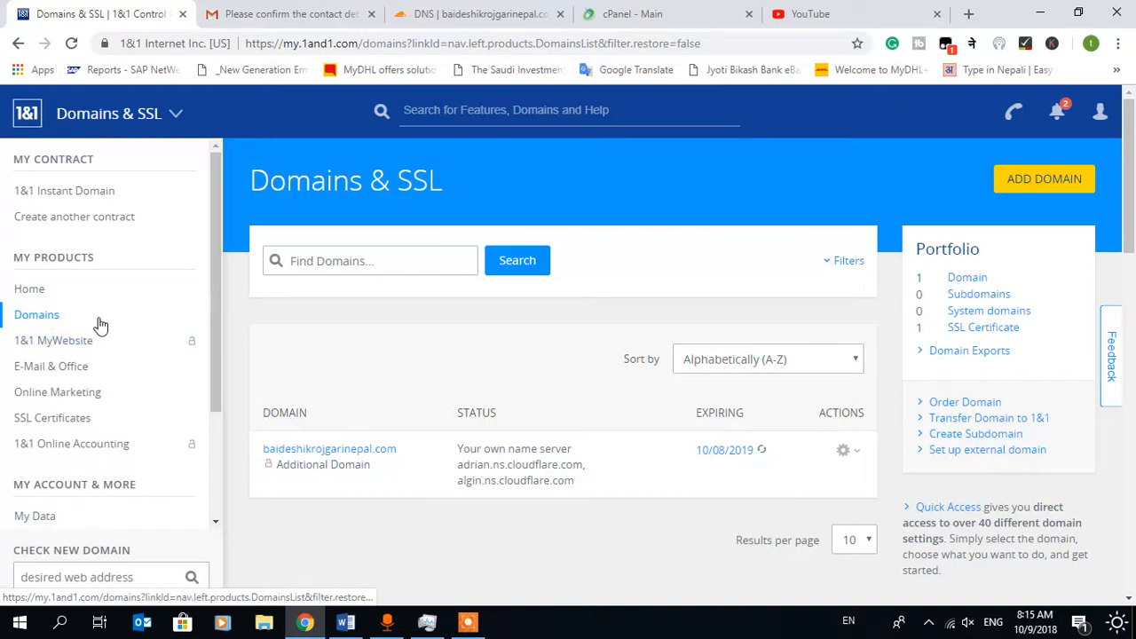
{"action": "mouse_move", "coordinate": [1097, 113]}
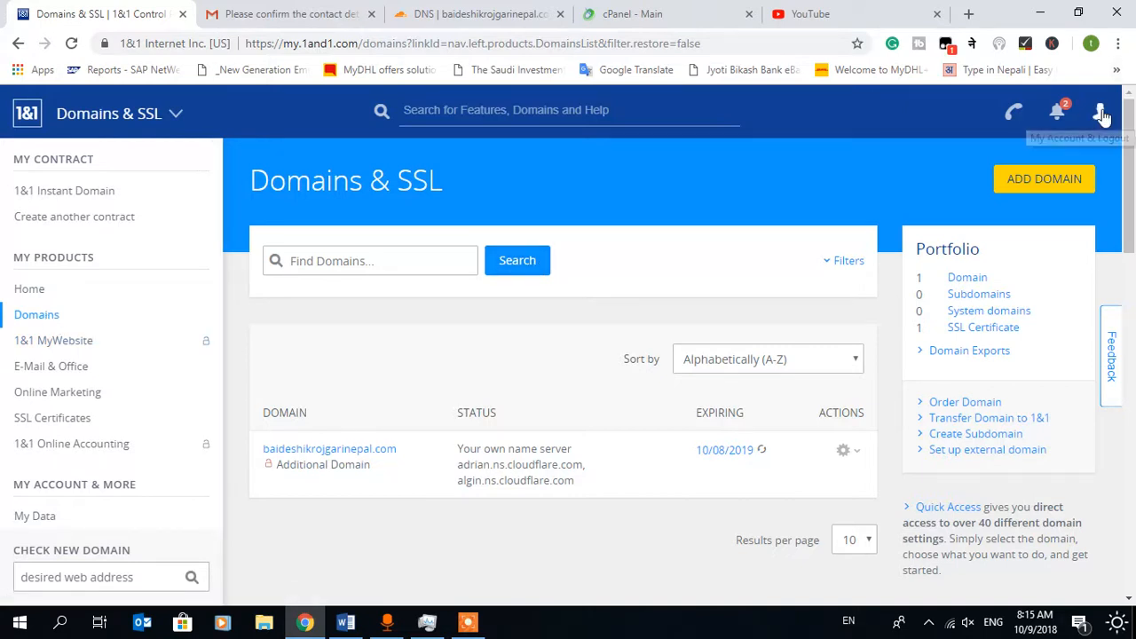
{"action": "mouse_move", "coordinate": [1099, 114]}
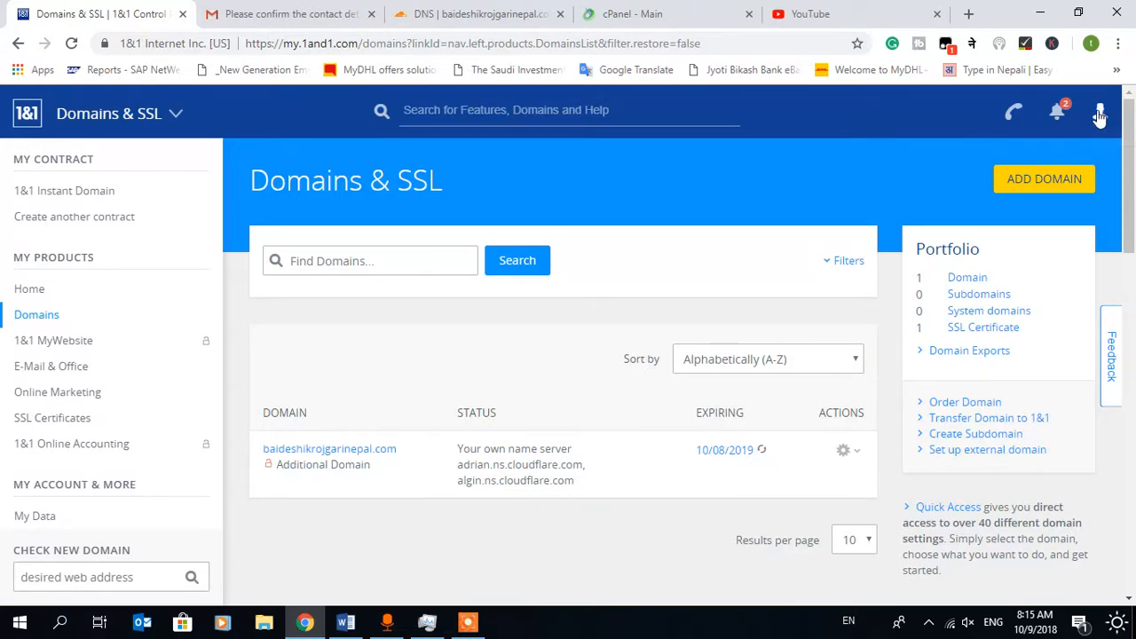
{"action": "left_click", "coordinate": [1098, 110]}
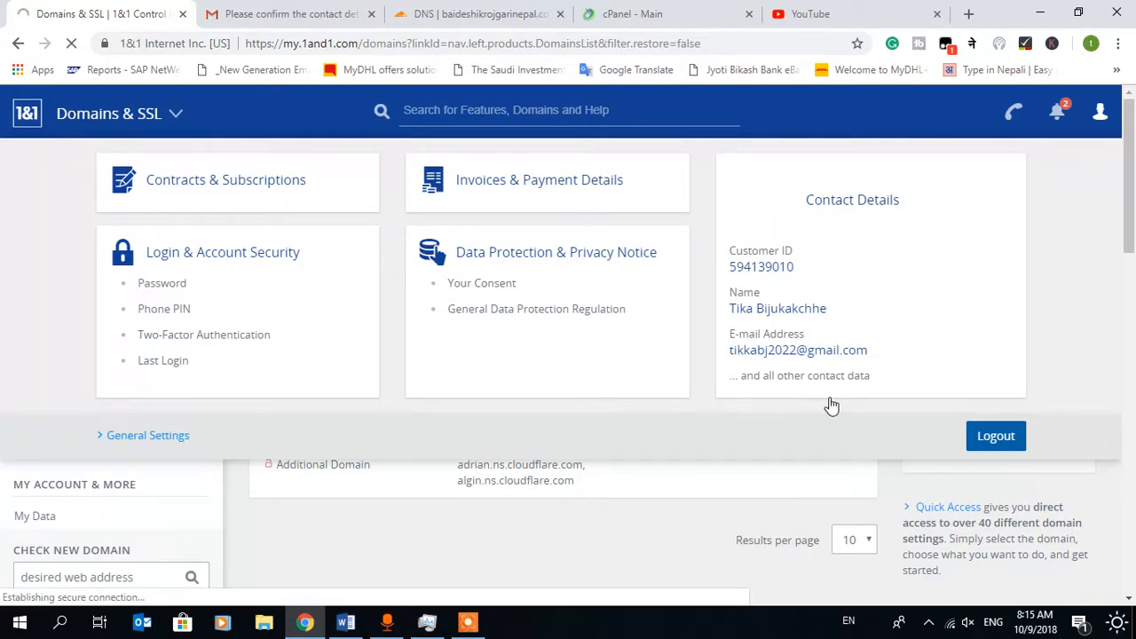
Step: Log out of the 1&1 account and go to the login page
{"action": "left_click", "coordinate": [996, 436]}
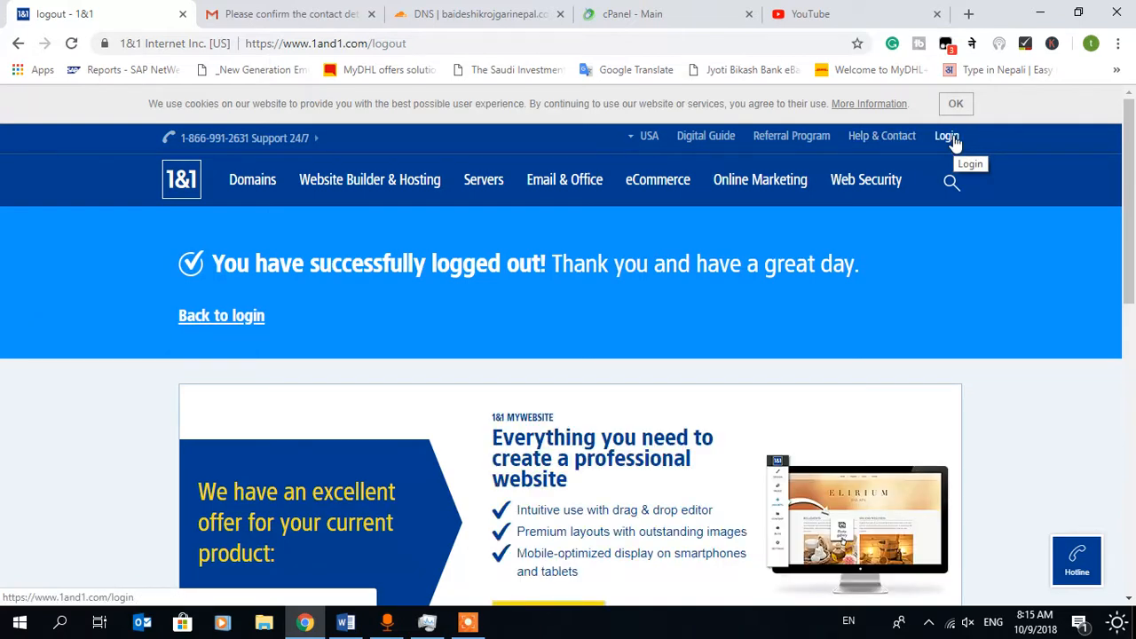
{"action": "left_click", "coordinate": [947, 136]}
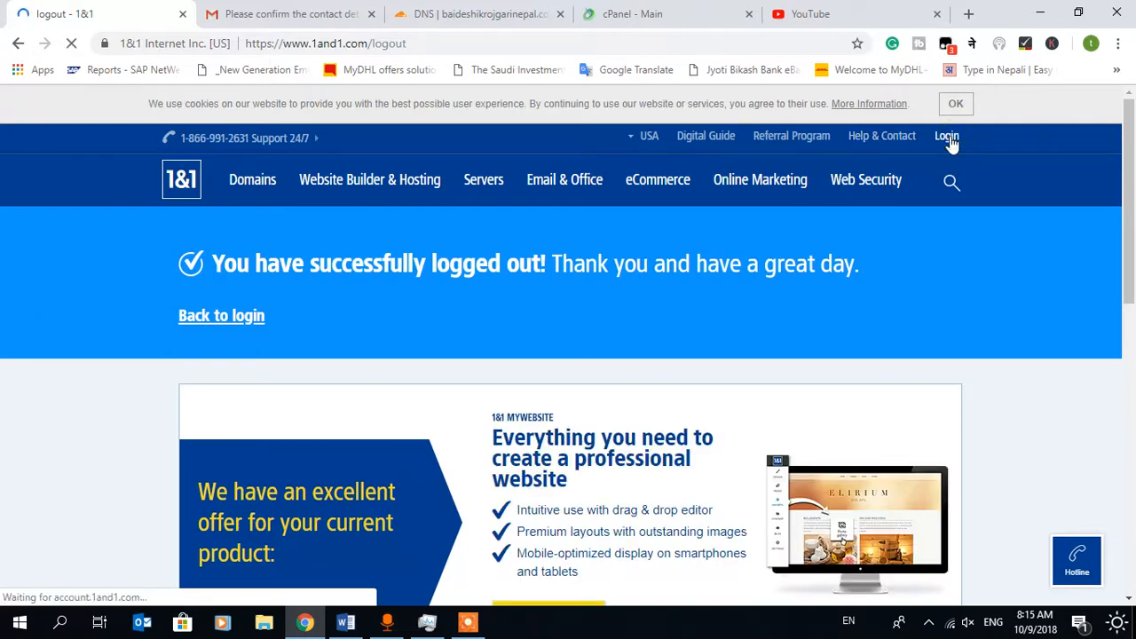
Step: Enter the customer ID and password and attempt to log in
{"action": "left_click", "coordinate": [946, 136]}
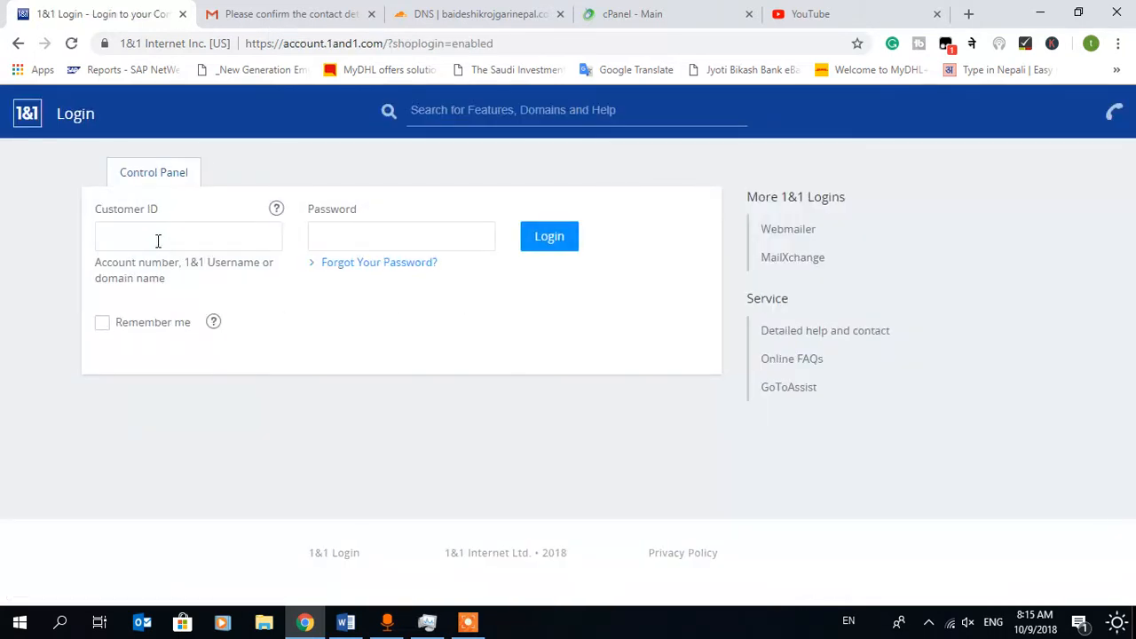
{"action": "left_click", "coordinate": [158, 236]}
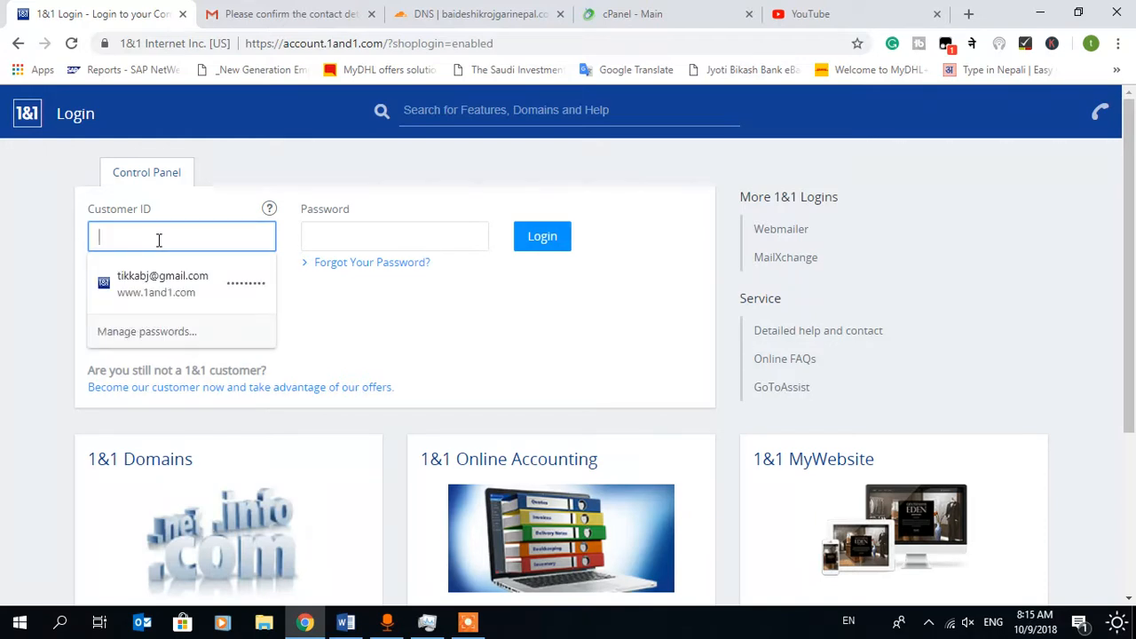
{"action": "type", "text": "baideshikroj"}
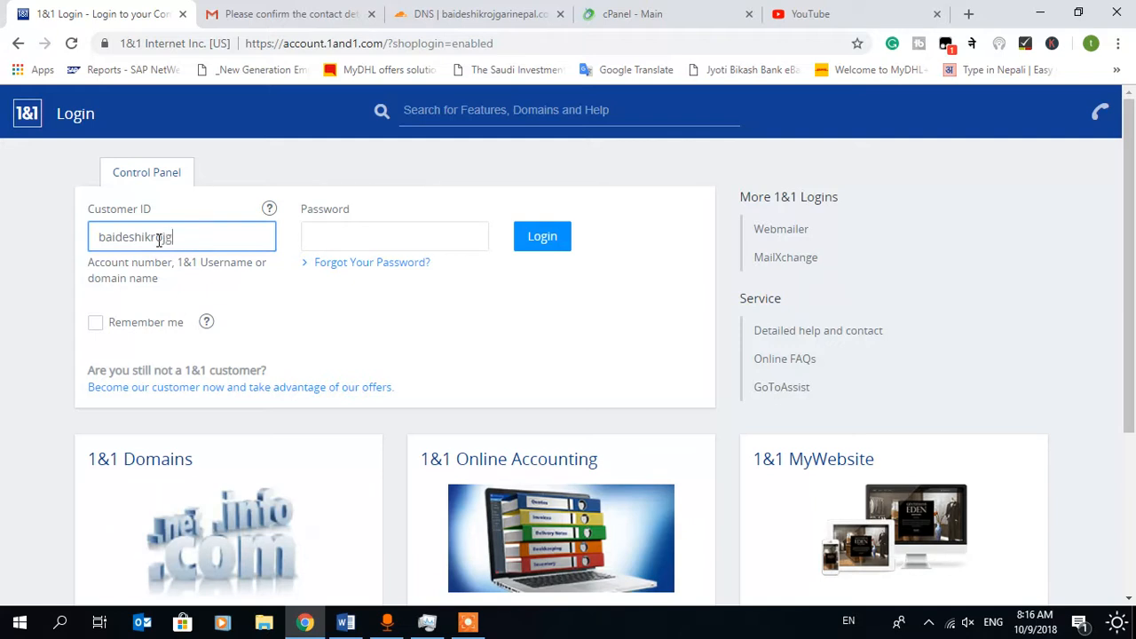
{"action": "type", "text": "garin"}
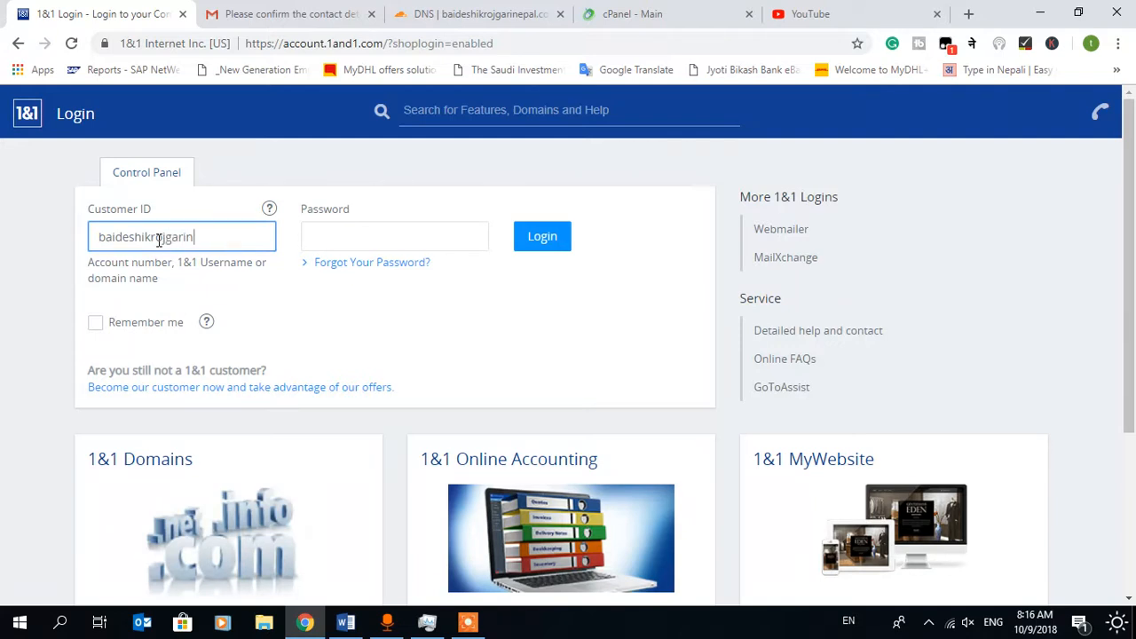
{"action": "type", "text": "pak"}
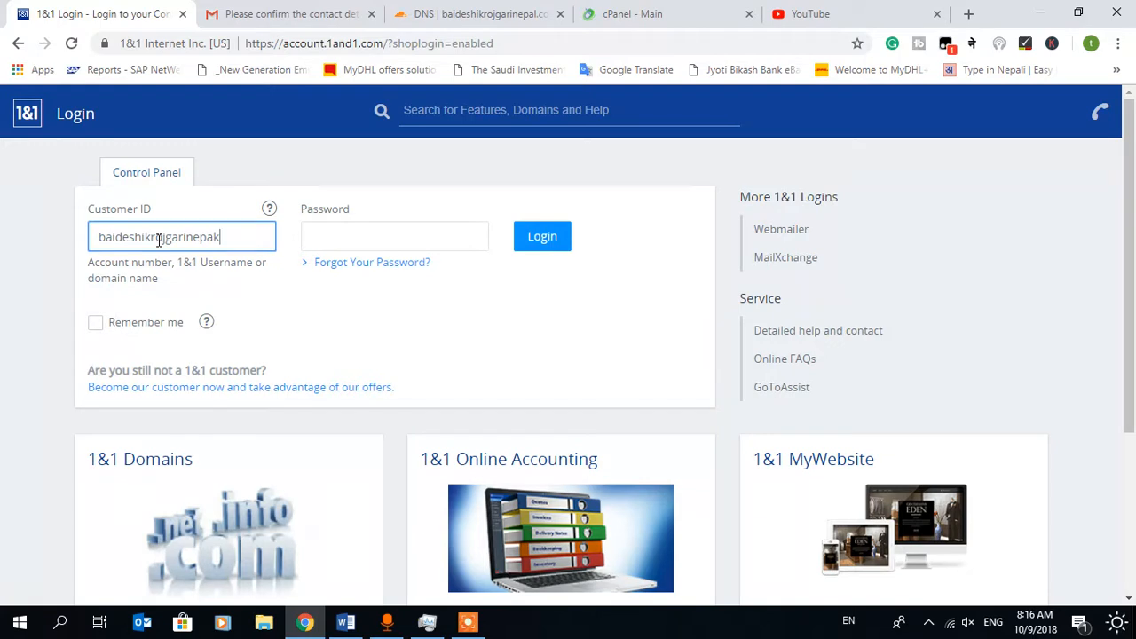
{"action": "type", "text": "c"}
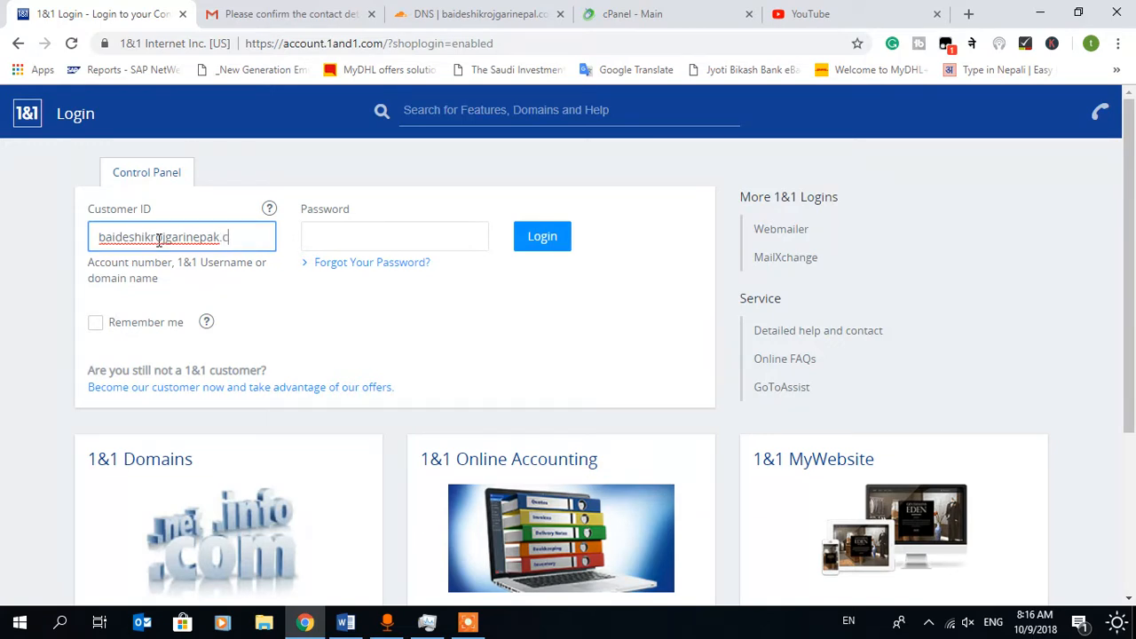
{"action": "left_click", "coordinate": [394, 236]}
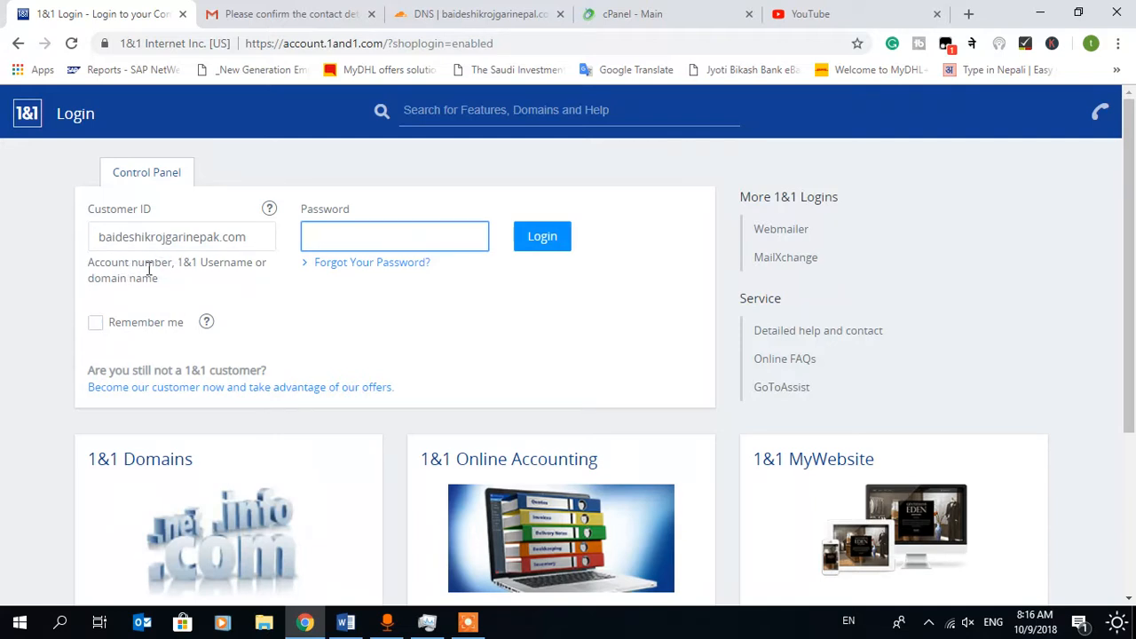
{"action": "mouse_move", "coordinate": [203, 284]}
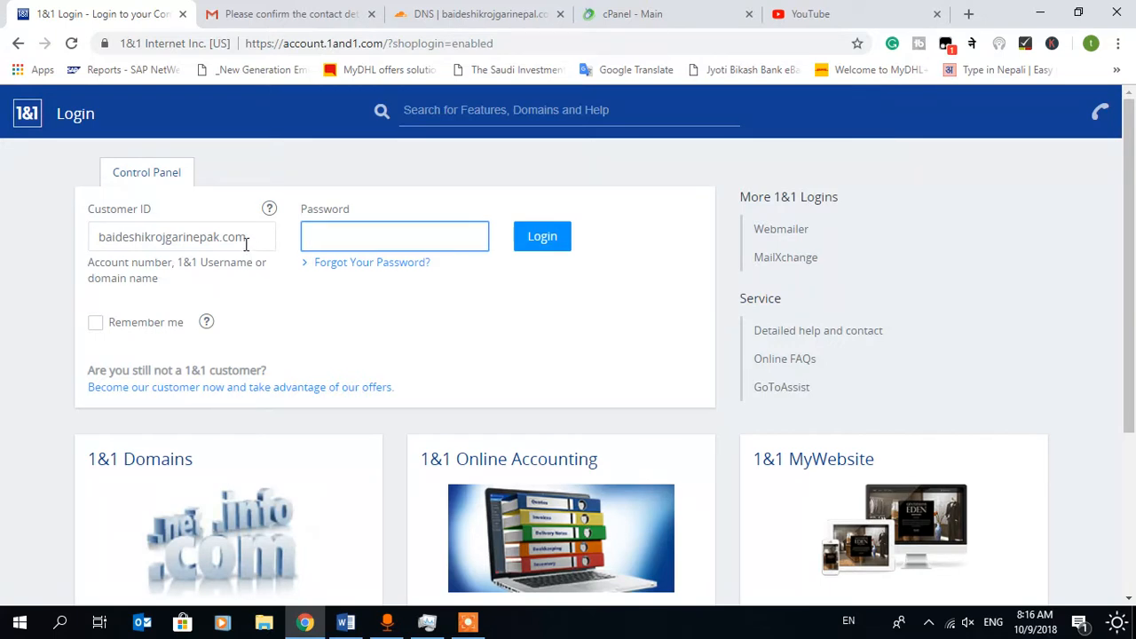
{"action": "left_click", "coordinate": [394, 236]}
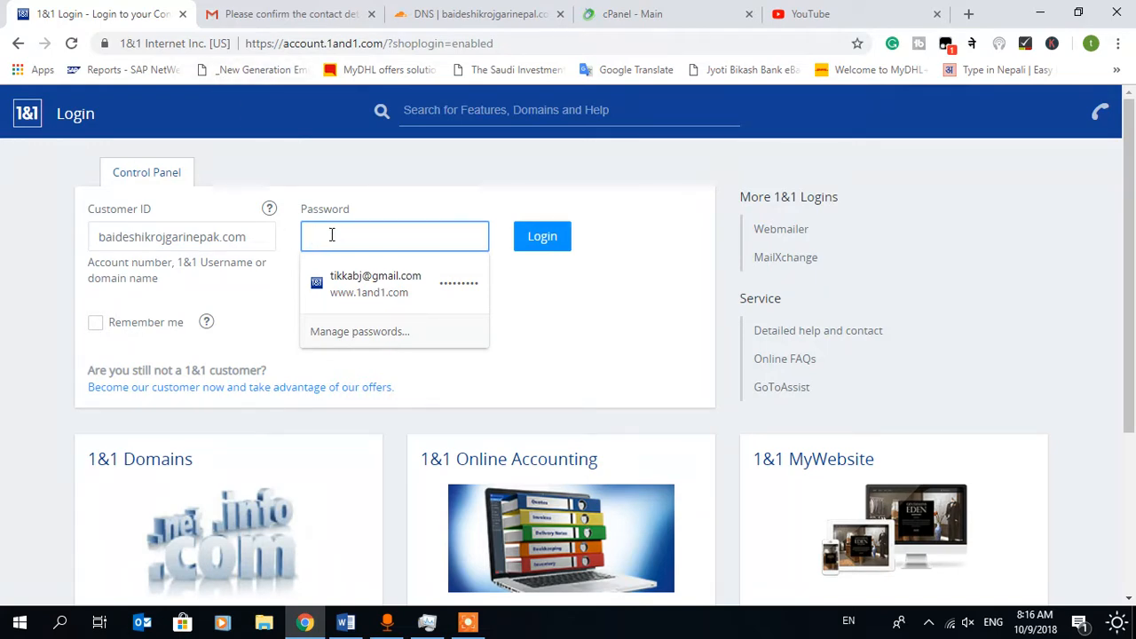
{"action": "type", "text": "••••"}
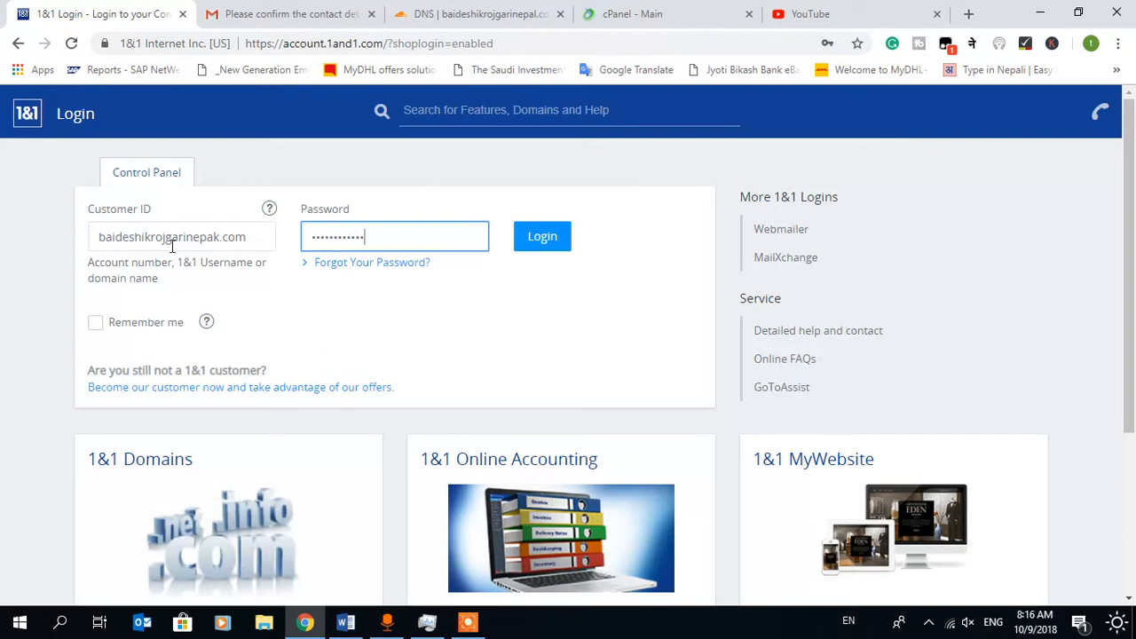
{"action": "left_click", "coordinate": [542, 237]}
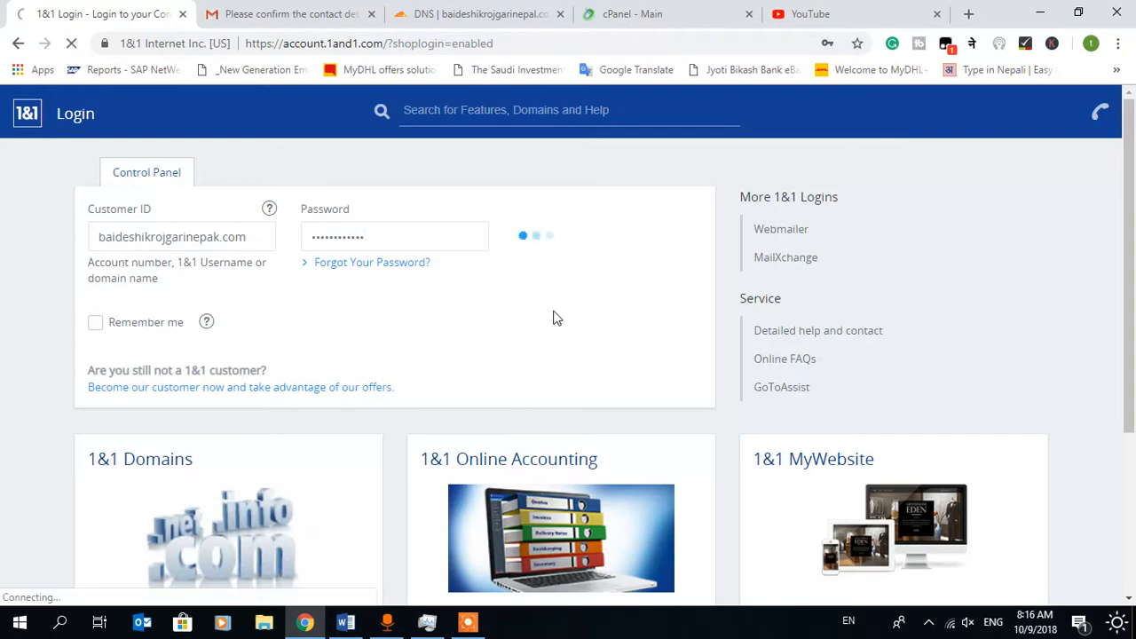
{"action": "left_click", "coordinate": [549, 235]}
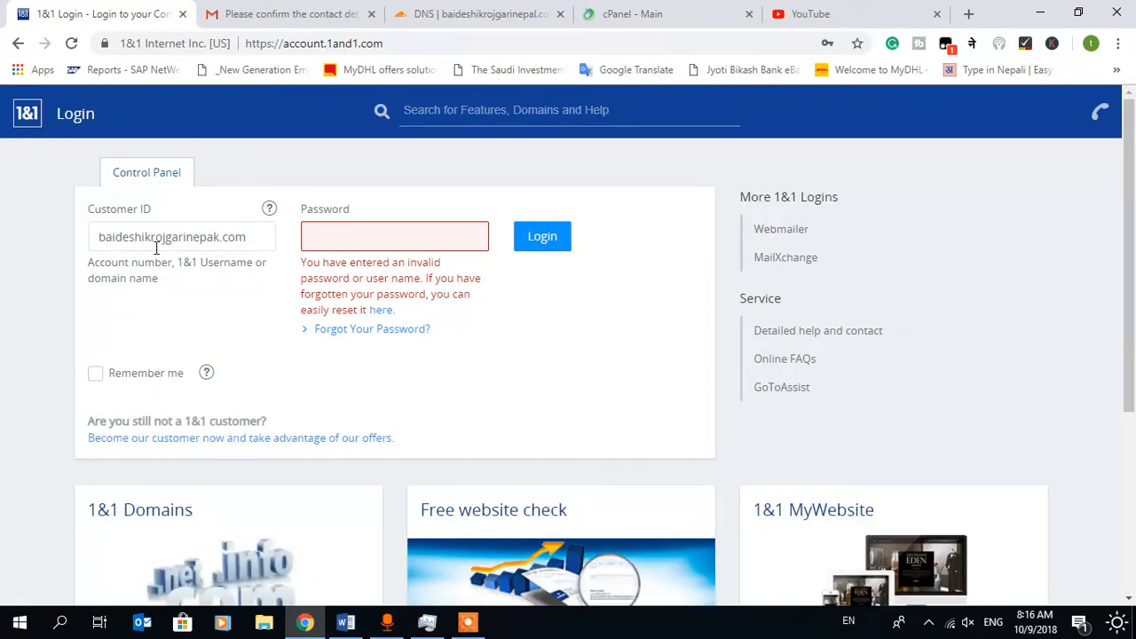
{"action": "mouse_move", "coordinate": [222, 245]}
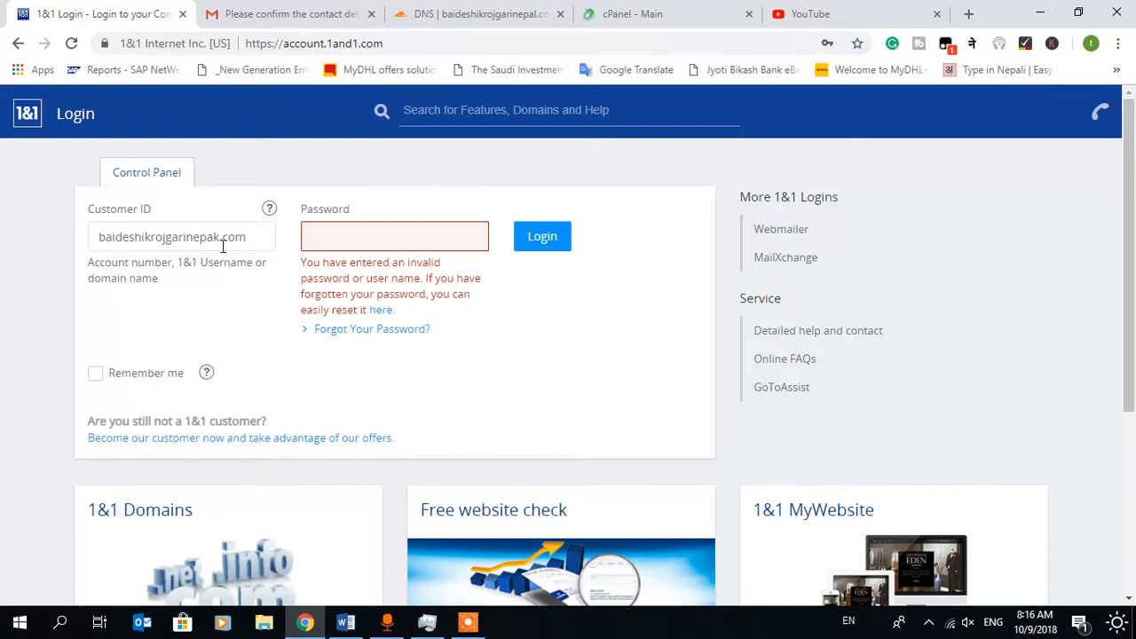
Step: Correct the misspelled customer ID, re-enter the password, and sign in
{"action": "left_click", "coordinate": [181, 236]}
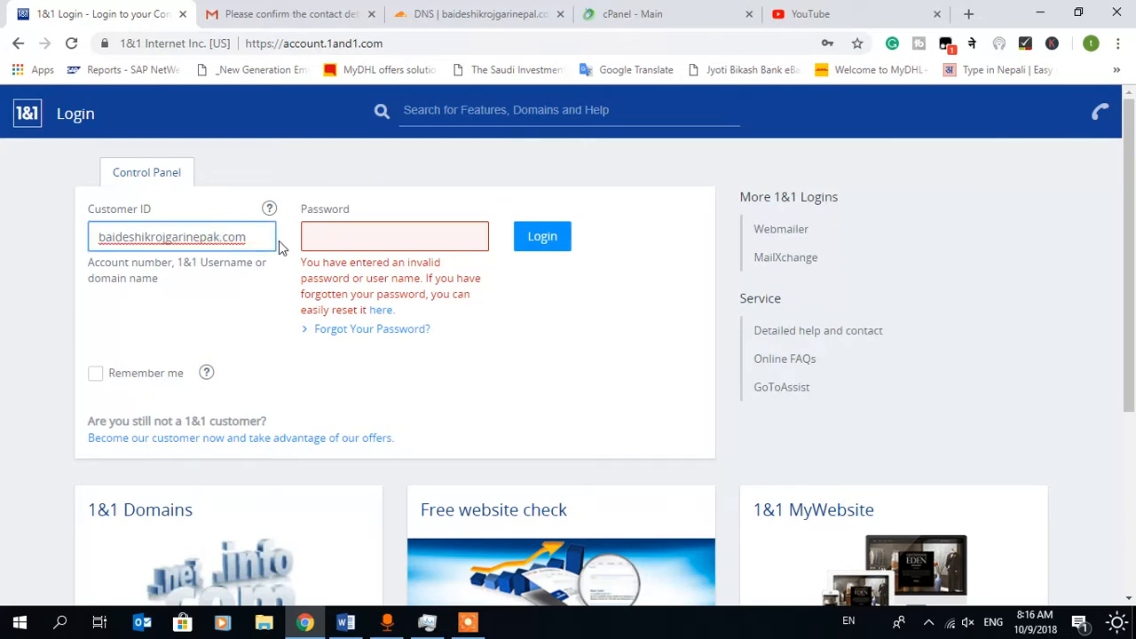
{"action": "left_click", "coordinate": [395, 236]}
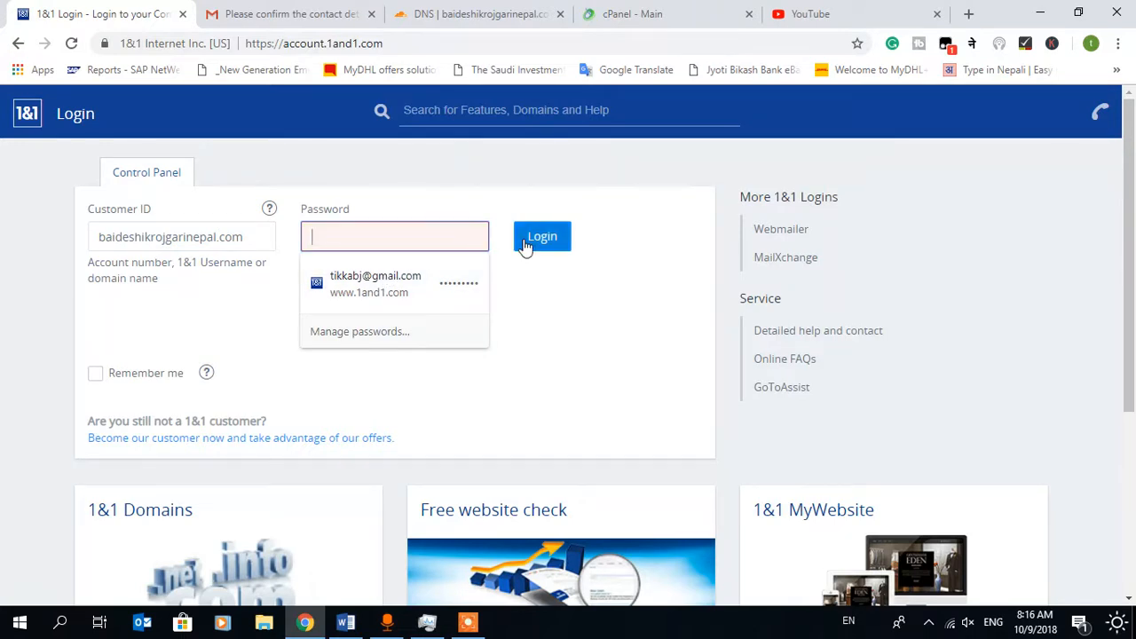
{"action": "left_click", "coordinate": [541, 236]}
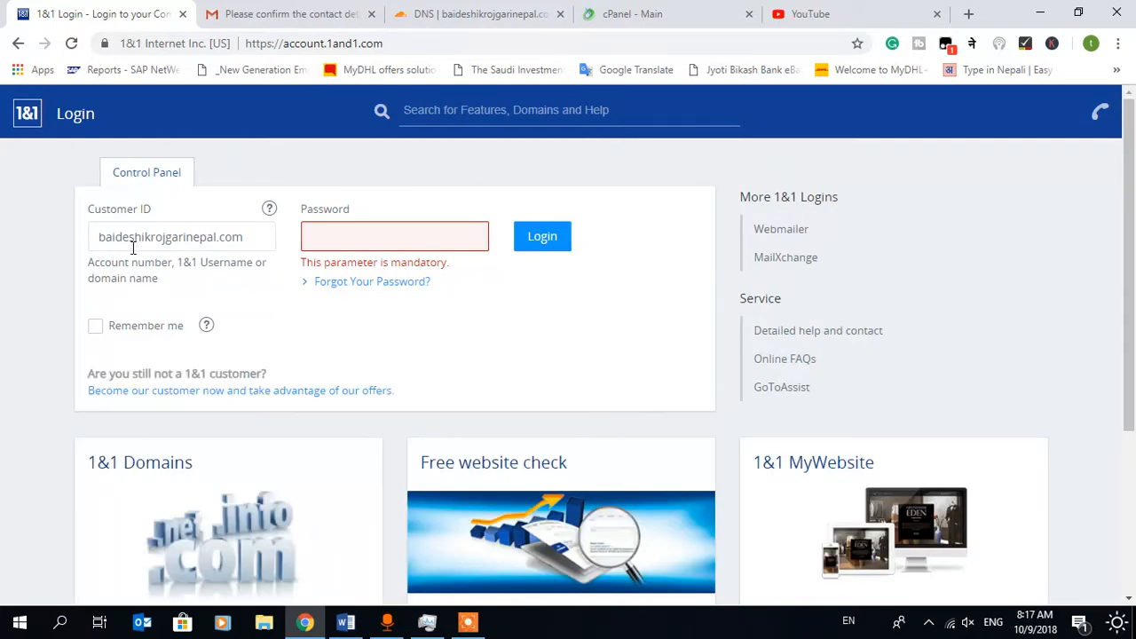
{"action": "mouse_move", "coordinate": [171, 249]}
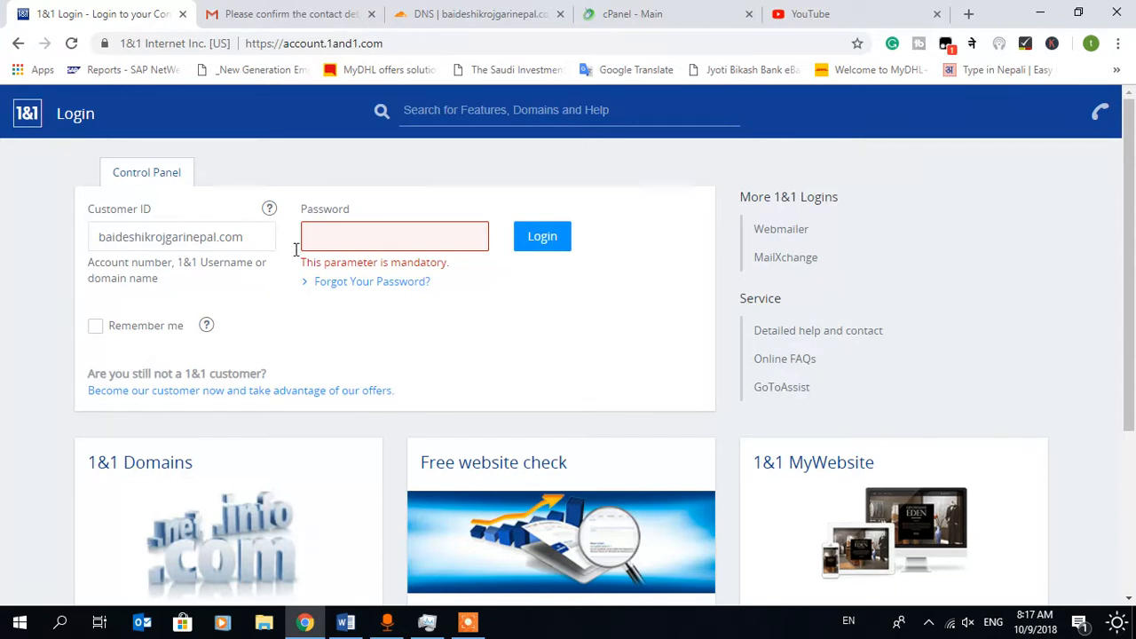
{"action": "left_click", "coordinate": [394, 236]}
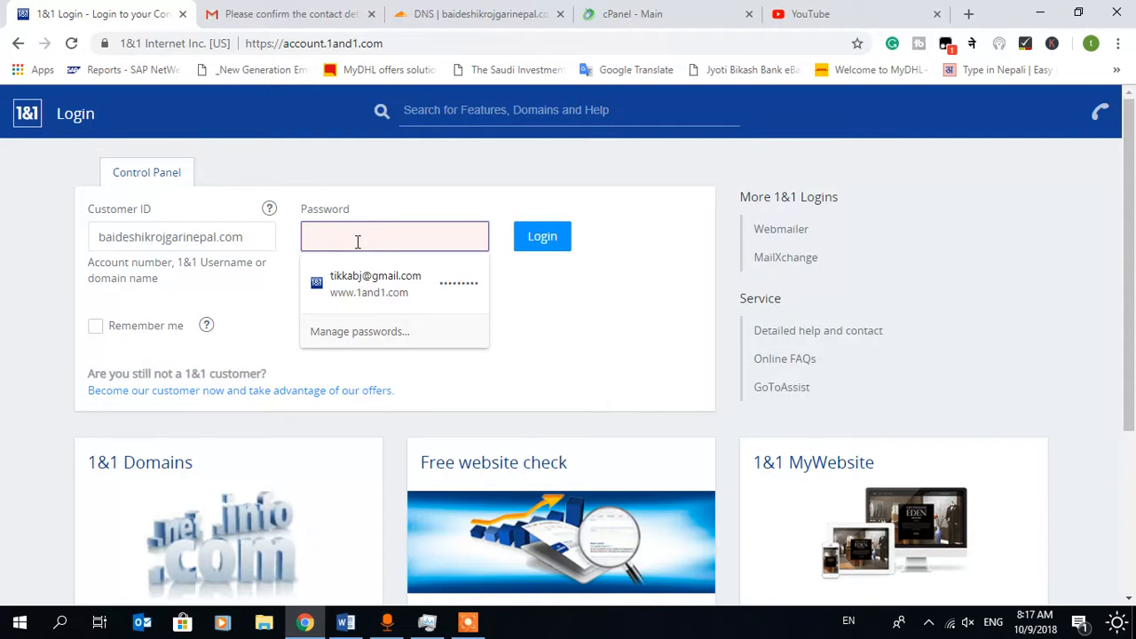
{"action": "left_click", "coordinate": [394, 236]}
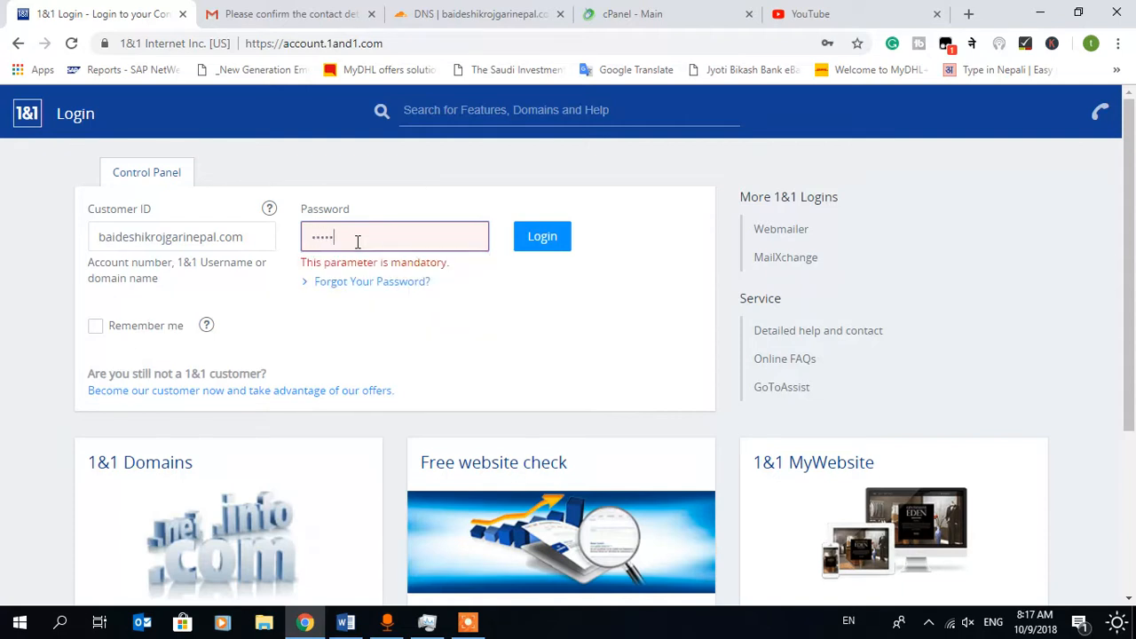
{"action": "type", "text": "••••••"}
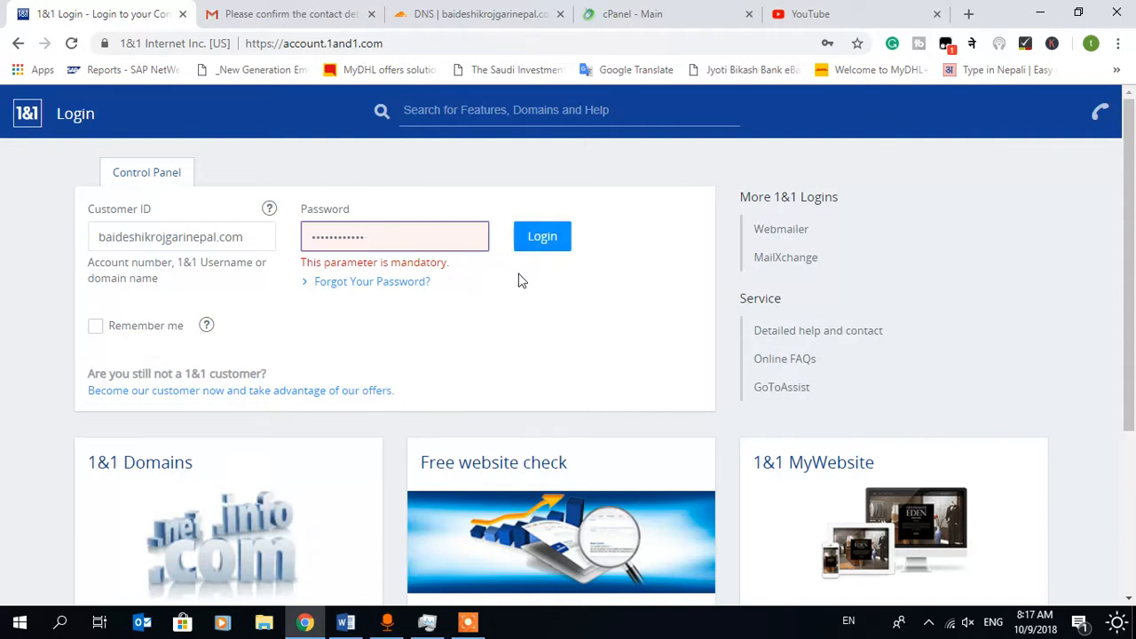
{"action": "left_click", "coordinate": [541, 236]}
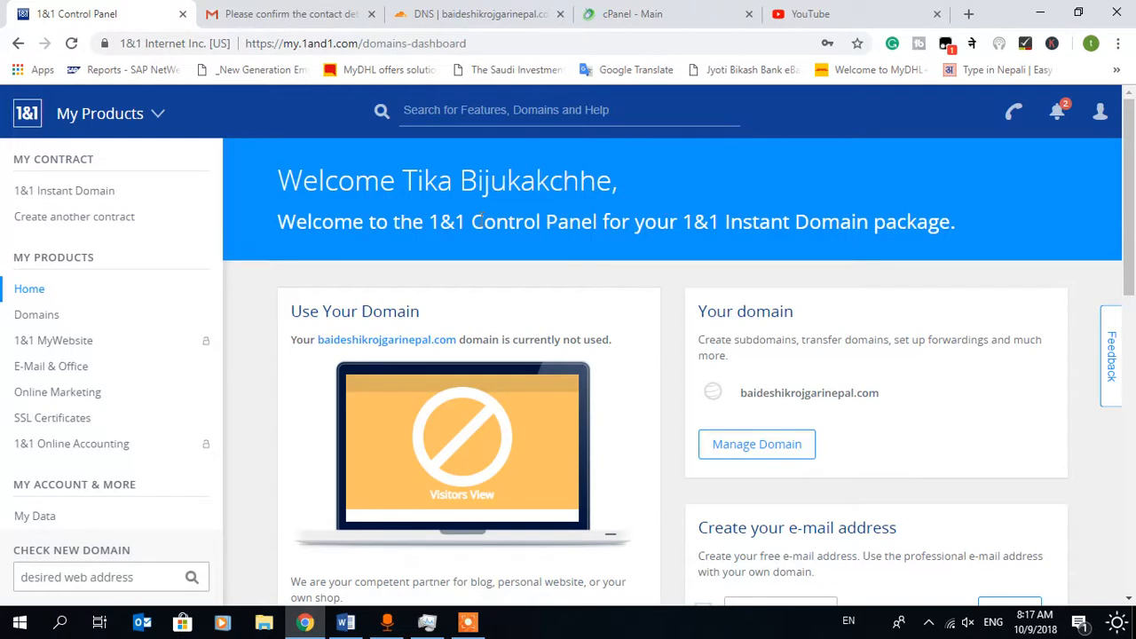
{"action": "mouse_move", "coordinate": [672, 258]}
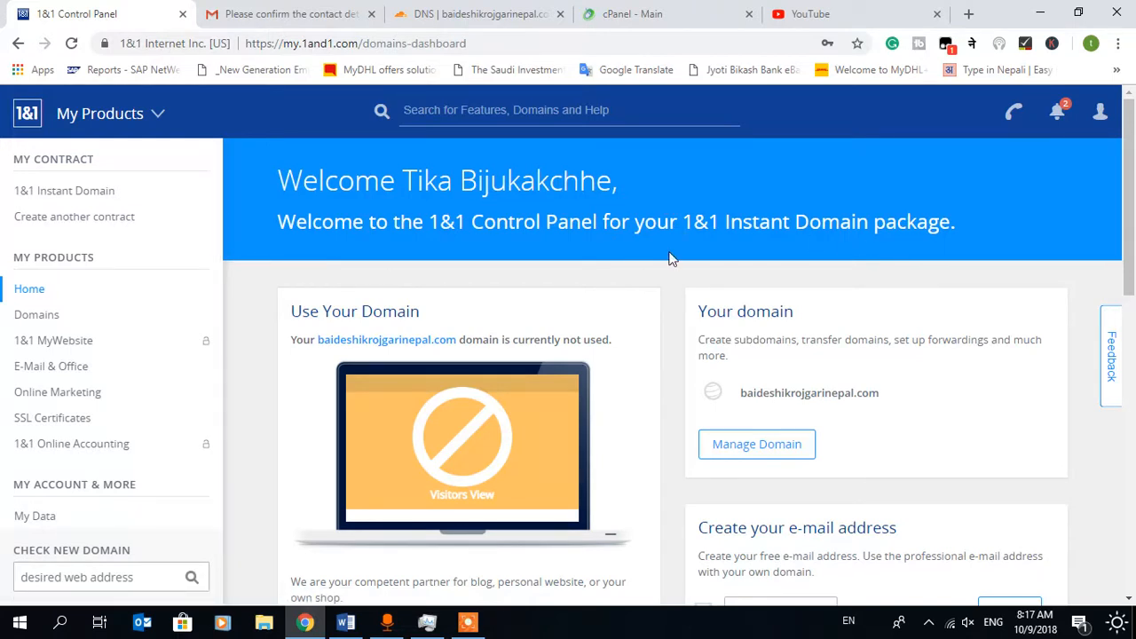
{"action": "mouse_move", "coordinate": [752, 272]}
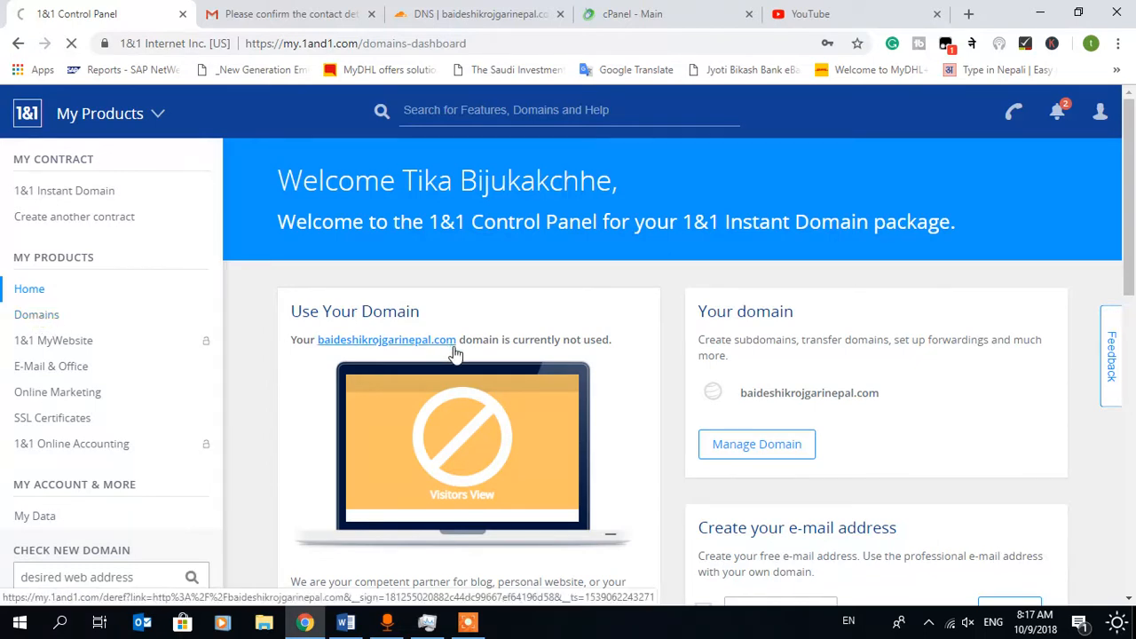
Step: Open the account's domain list via the baideshikrojgarinepal.com link
{"action": "left_click", "coordinate": [36, 314]}
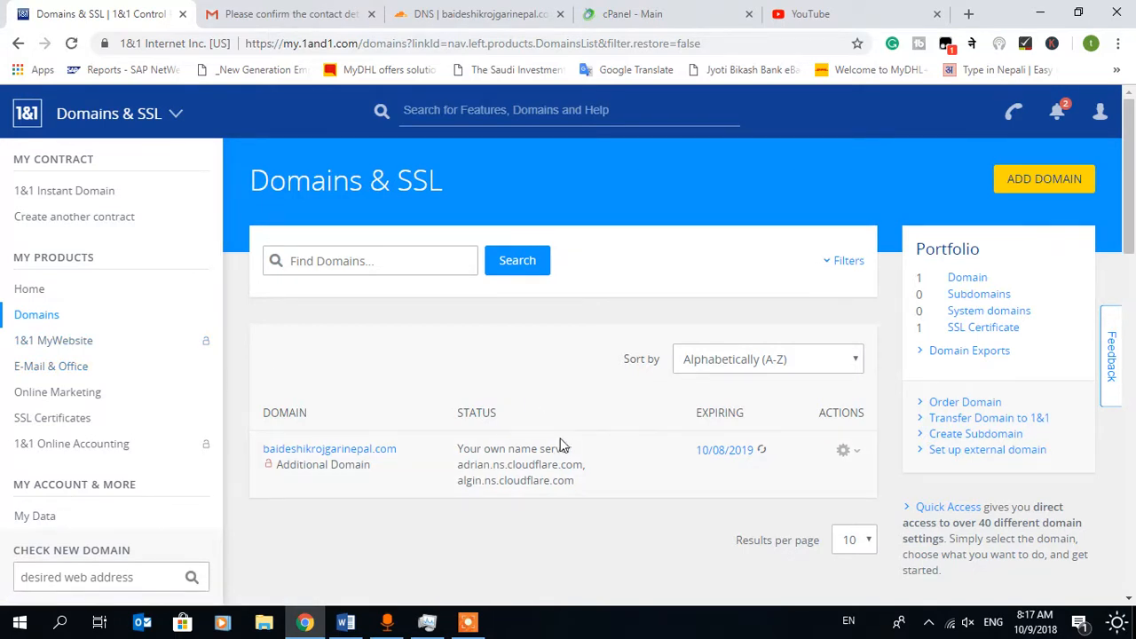
{"action": "mouse_move", "coordinate": [679, 468]}
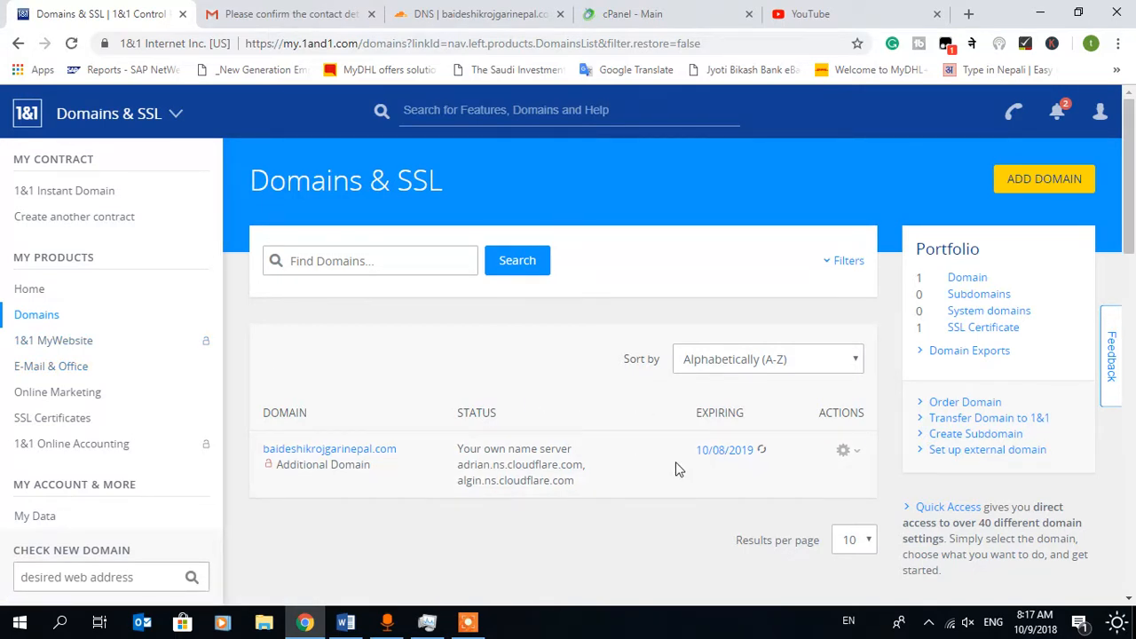
{"action": "mouse_move", "coordinate": [670, 490]}
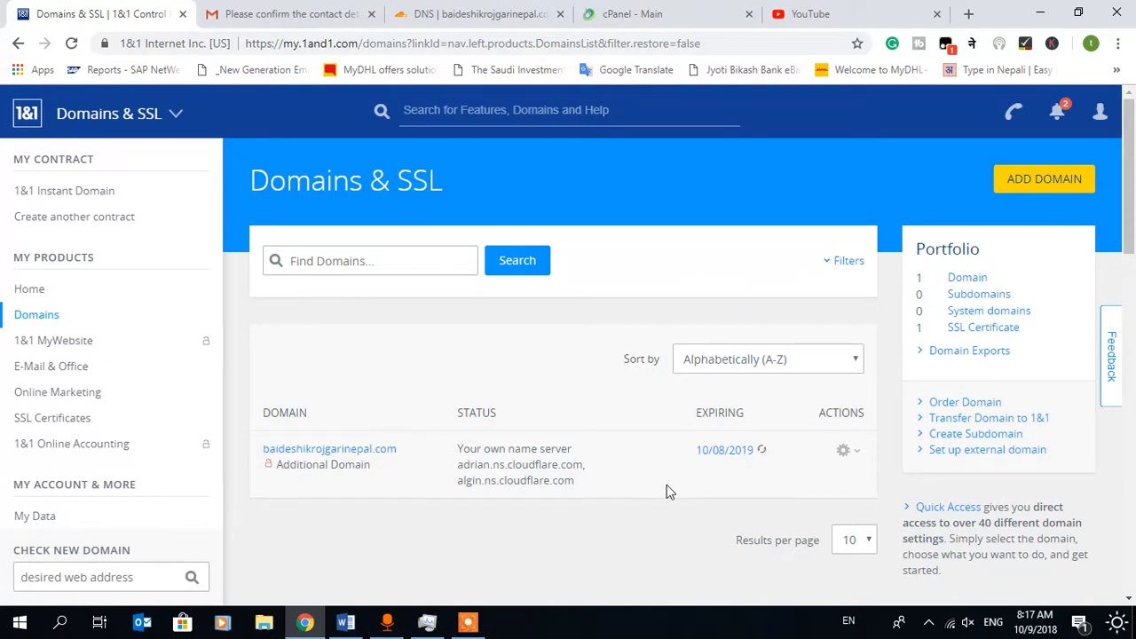
{"action": "mouse_move", "coordinate": [233, 459]}
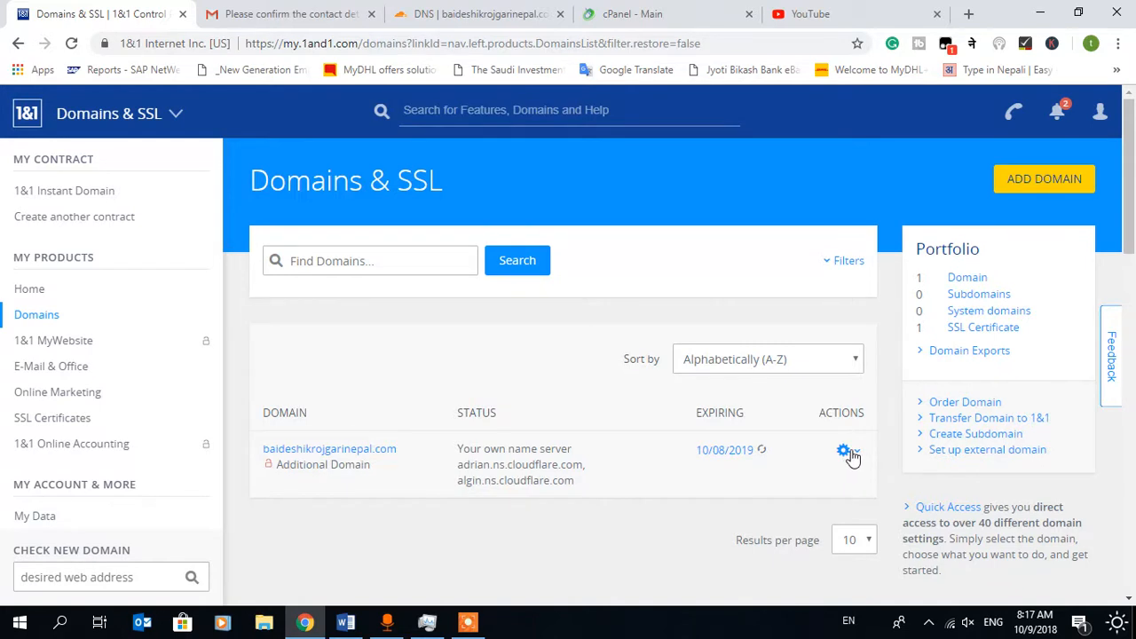
Step: Choose Name Server from the domain's gear Actions menu
{"action": "left_click", "coordinate": [843, 451]}
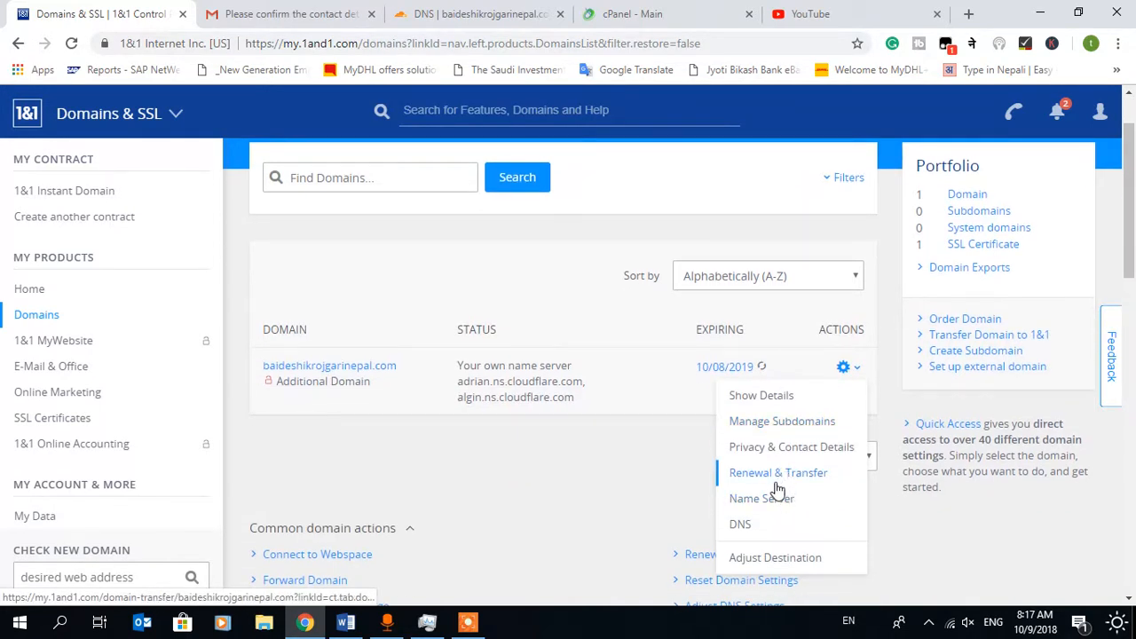
{"action": "mouse_move", "coordinate": [767, 537]}
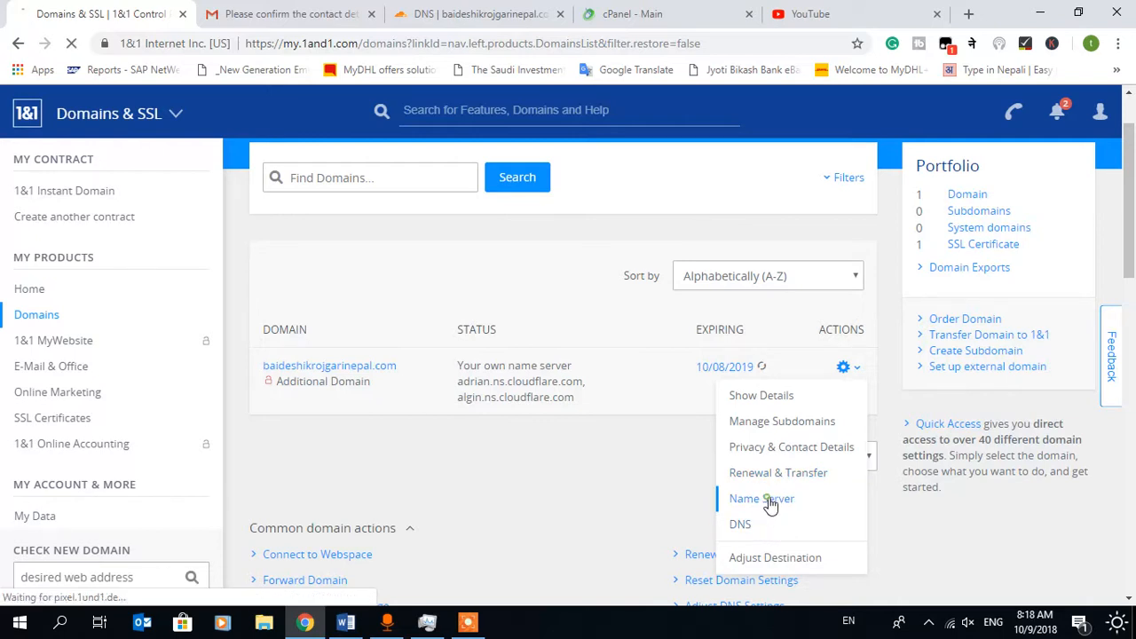
{"action": "left_click", "coordinate": [761, 499]}
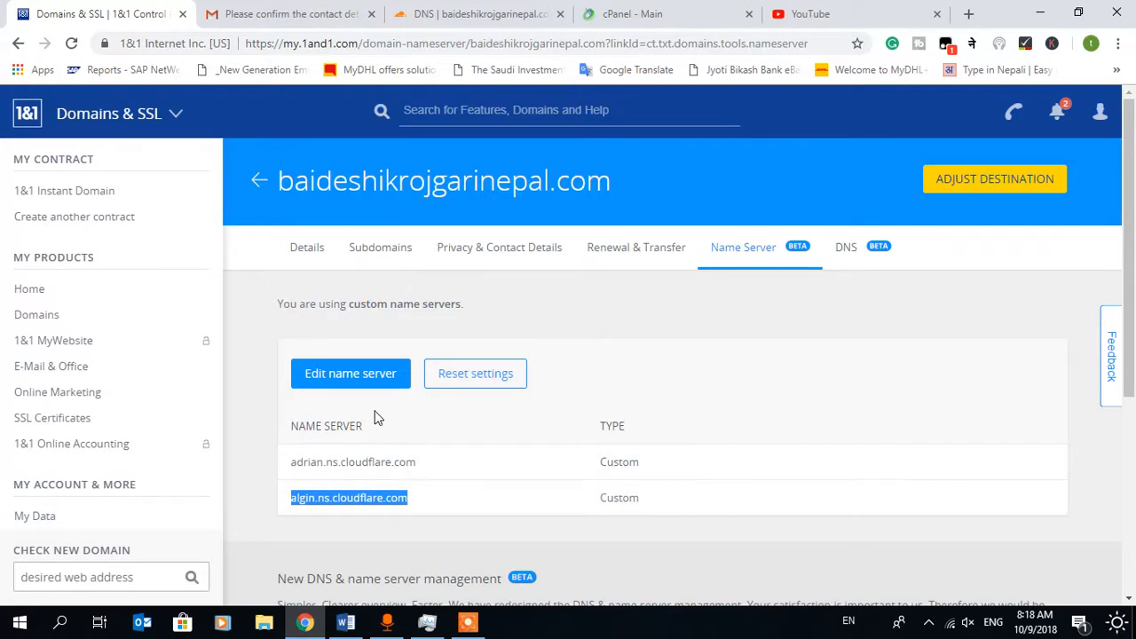
{"action": "mouse_move", "coordinate": [373, 366]}
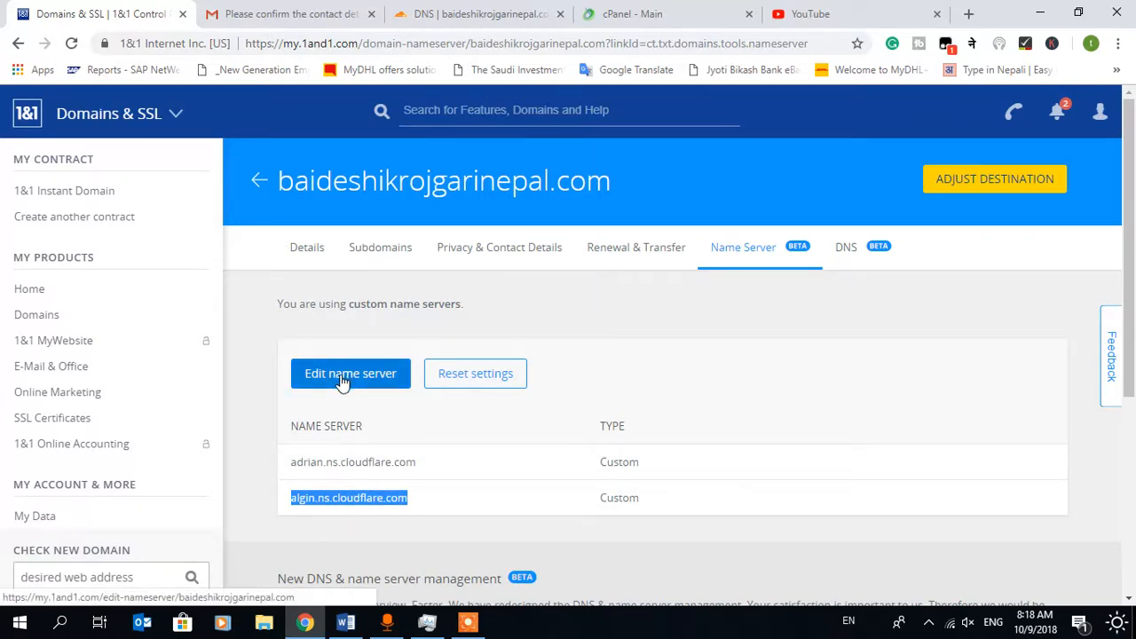
{"action": "mouse_move", "coordinate": [623, 324]}
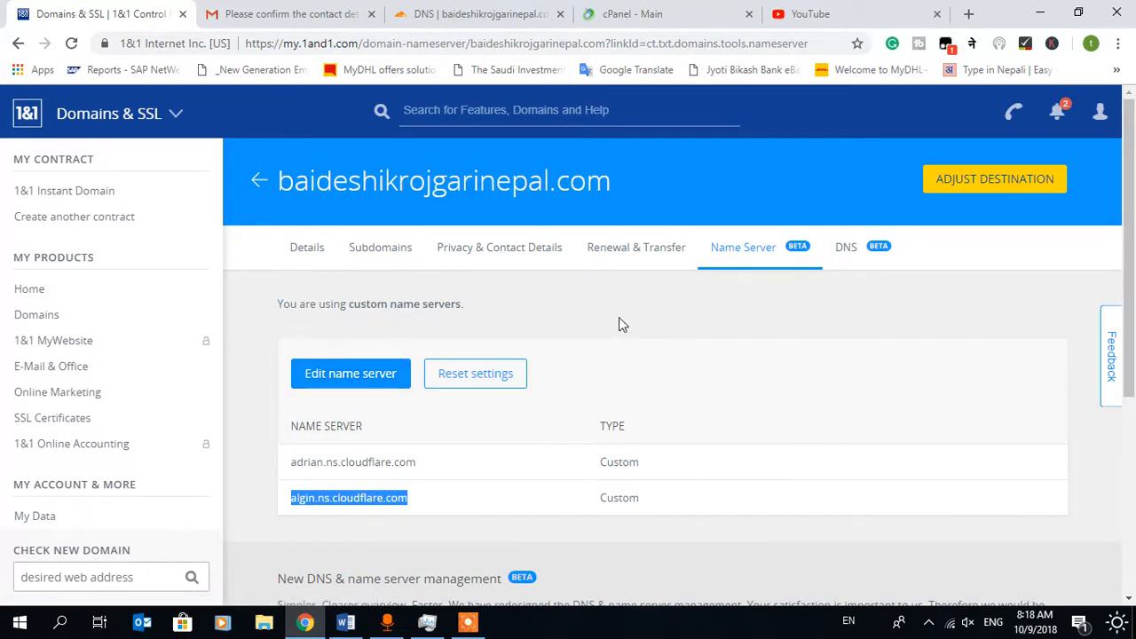
{"action": "mouse_move", "coordinate": [366, 394]}
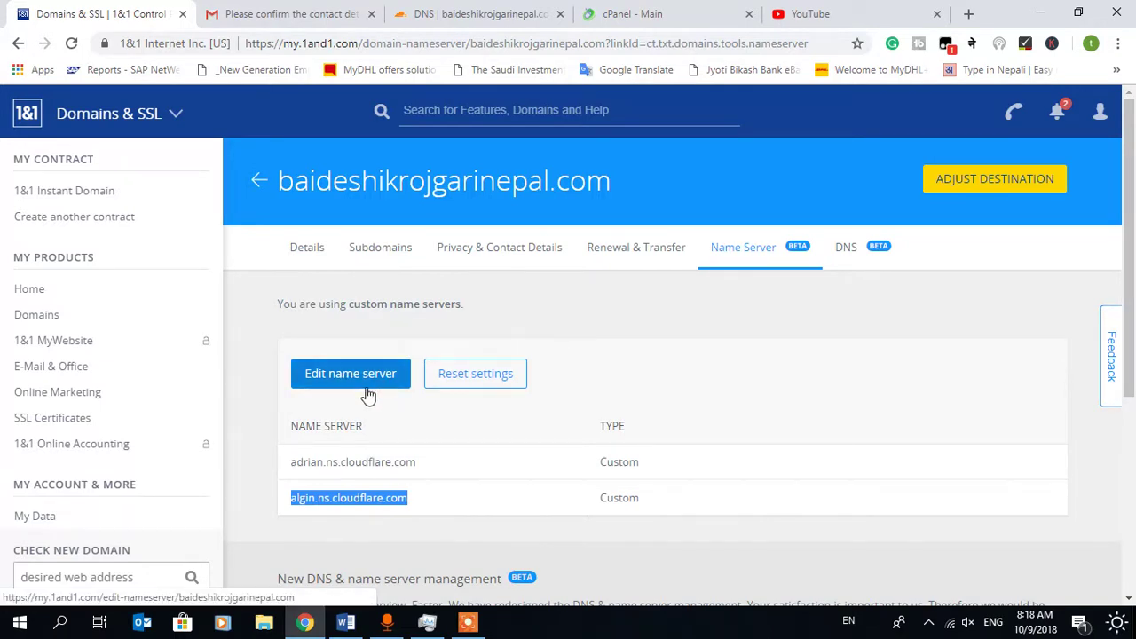
Step: Open the Edit Name Server form pre-filled with adrian and algin
{"action": "scroll", "scroll_direction": "down", "scroll_amount": 3}
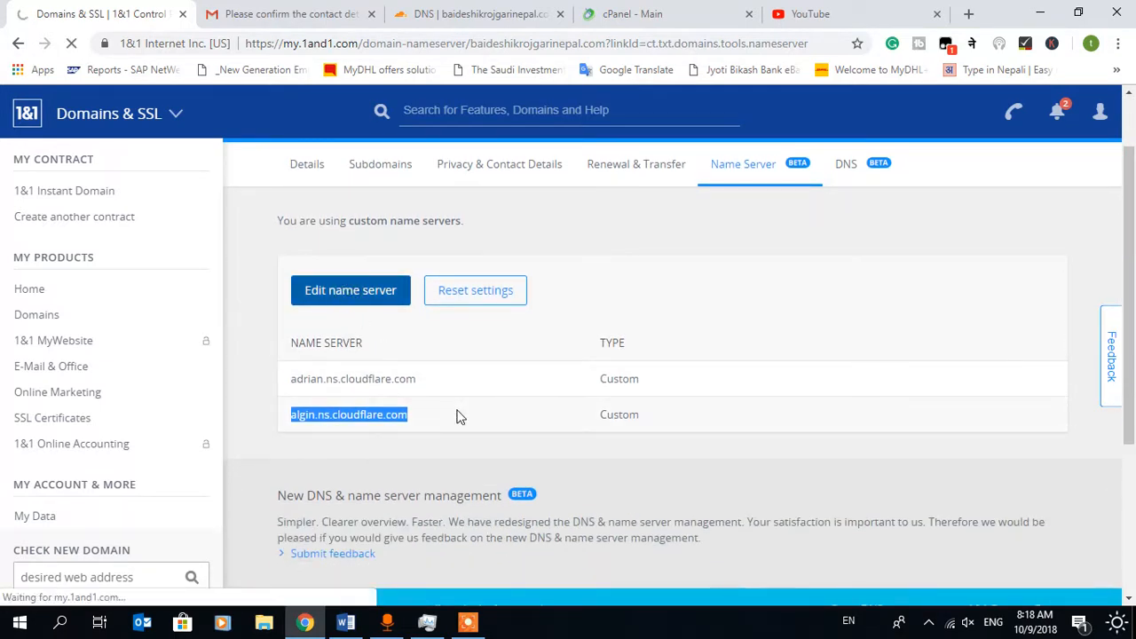
{"action": "left_click", "coordinate": [350, 291]}
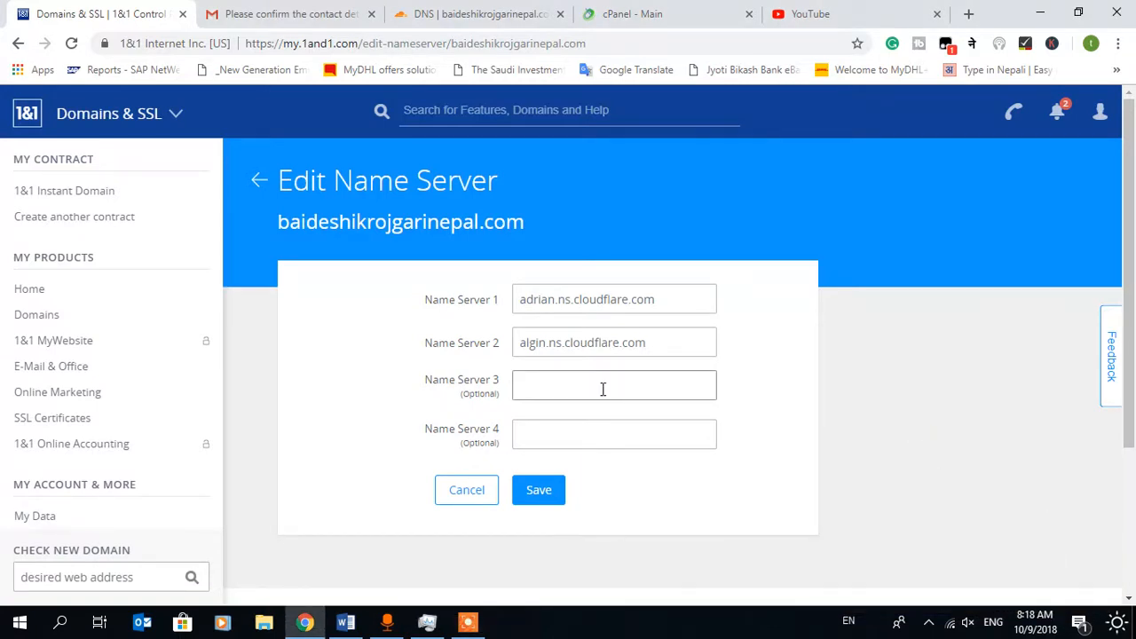
{"action": "mouse_move", "coordinate": [576, 168]}
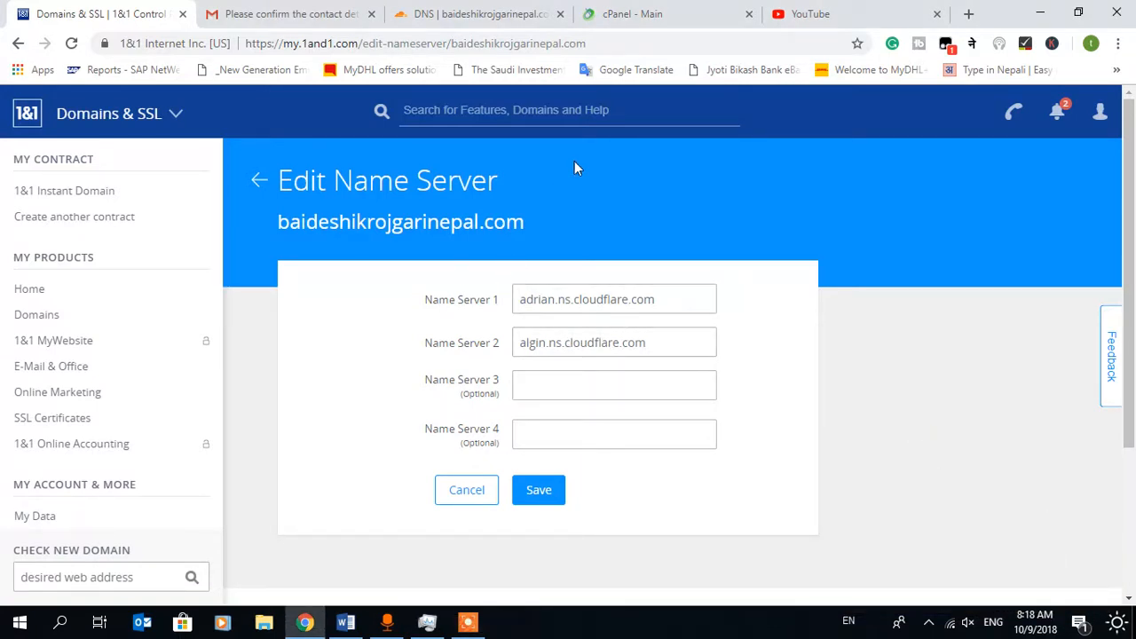
{"action": "mouse_move", "coordinate": [614, 14]}
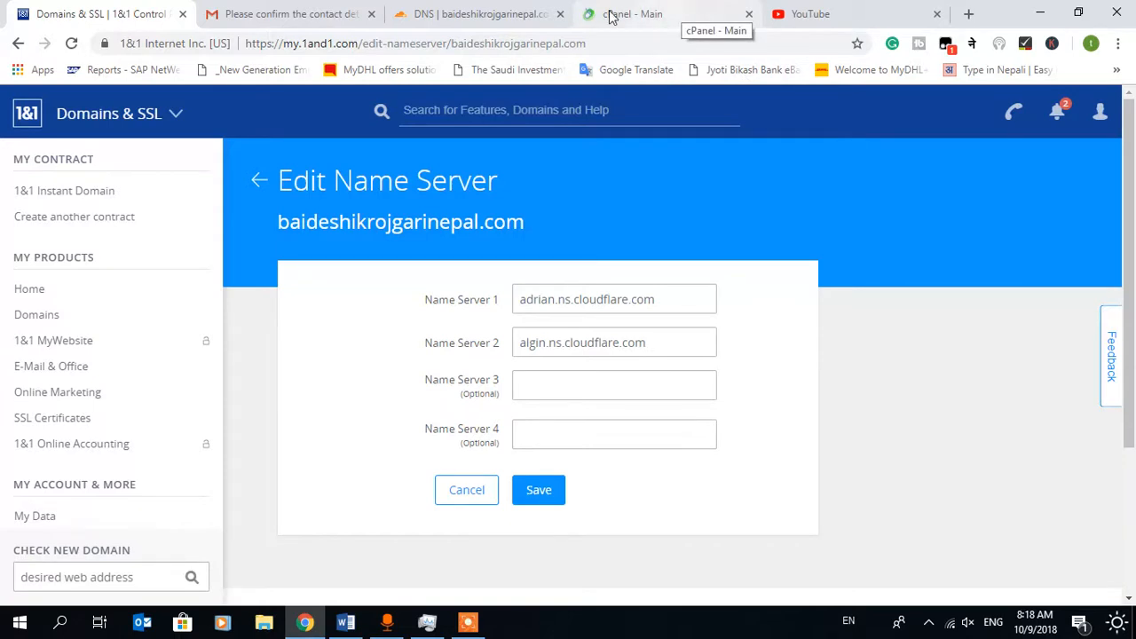
Step: Review the adrian and algin name servers, then switch to Cloudflare's DNS records page
{"action": "left_click", "coordinate": [475, 14]}
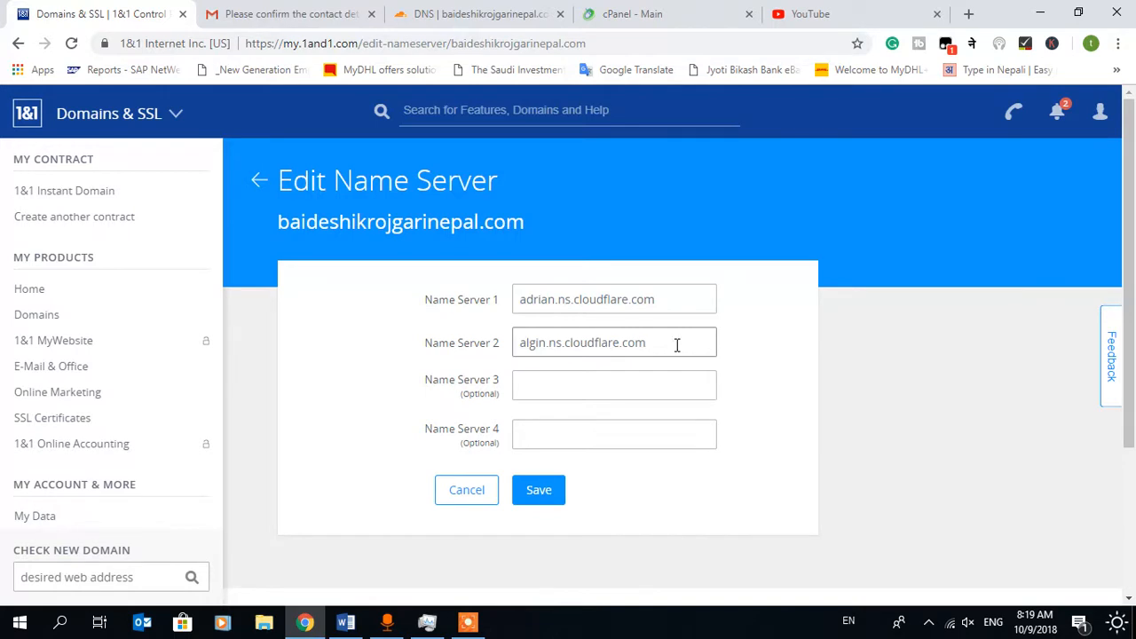
{"action": "mouse_move", "coordinate": [457, 13]}
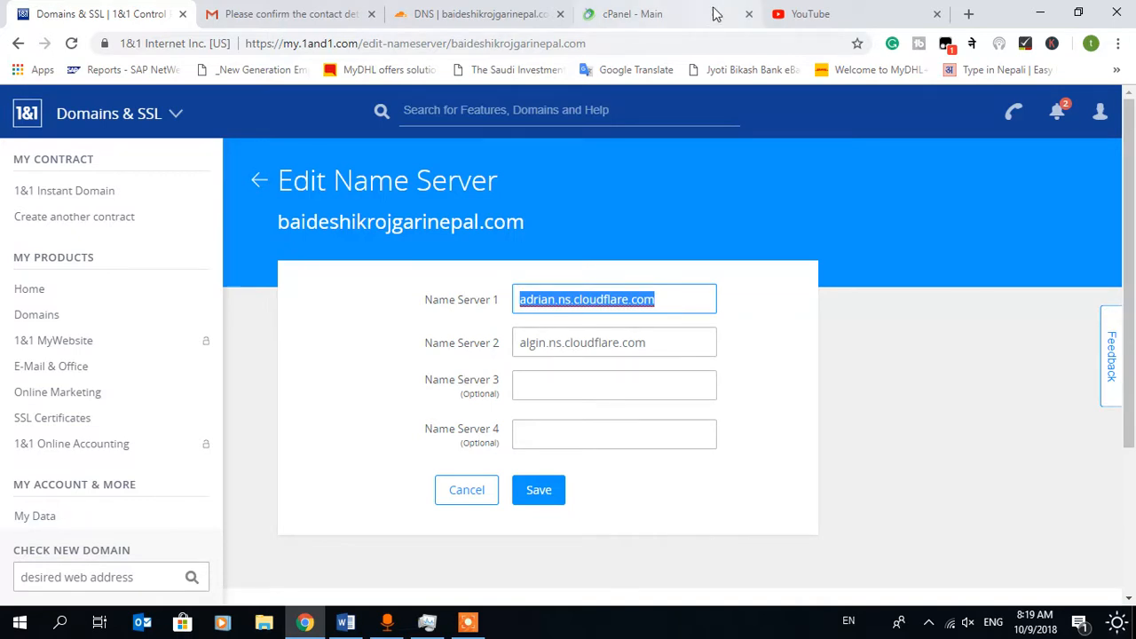
{"action": "left_click", "coordinate": [644, 13]}
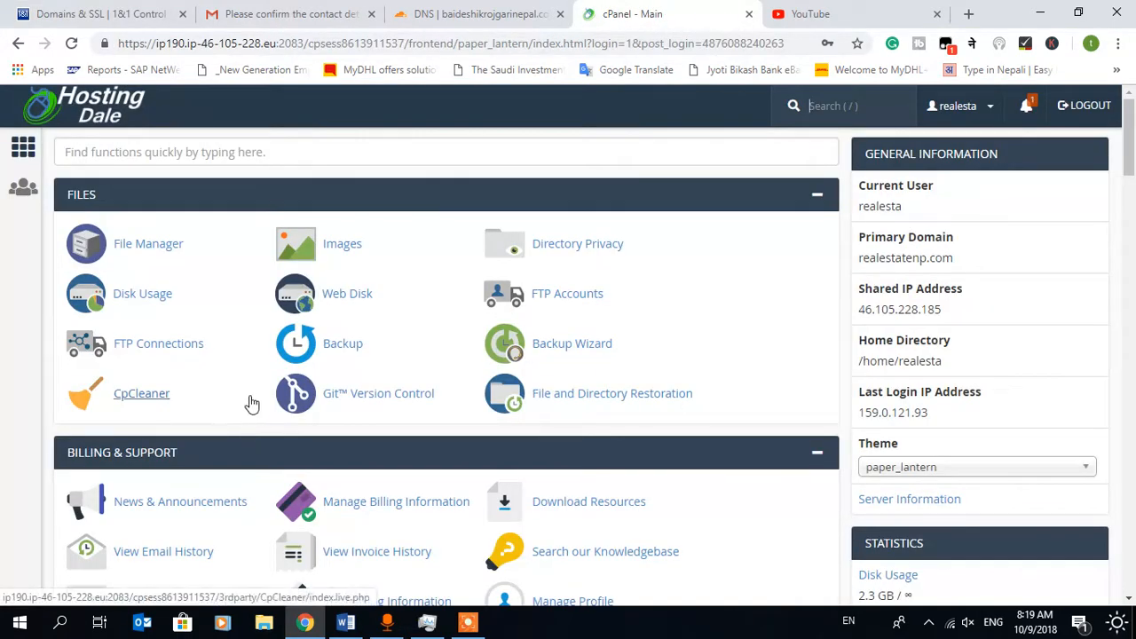
{"action": "left_click", "coordinate": [480, 13]}
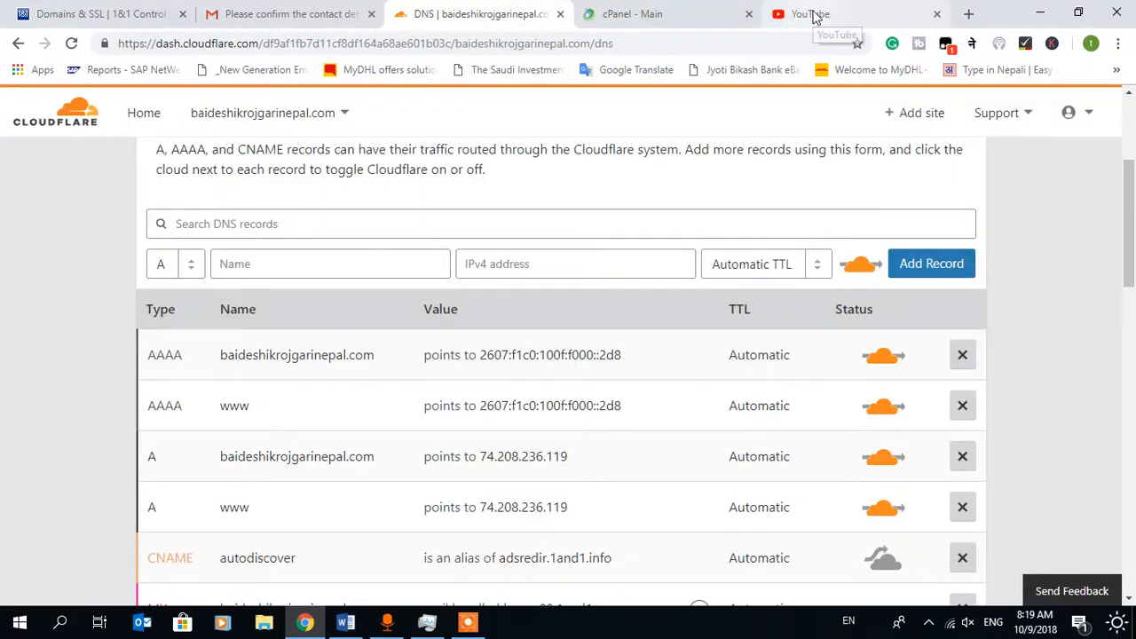